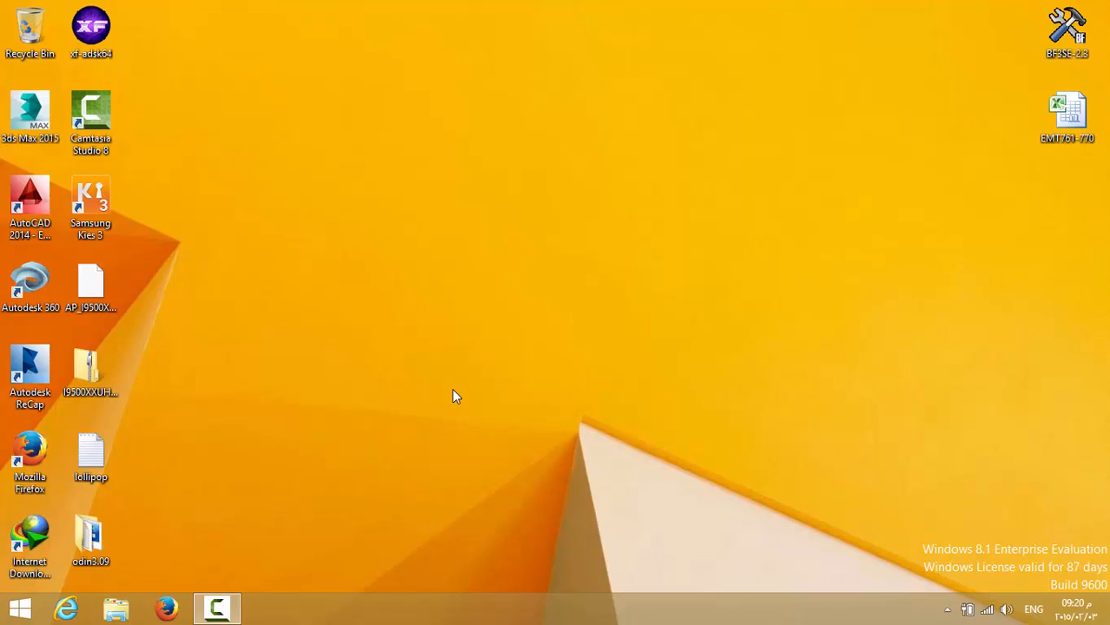
pyautogui.moveTo(490, 403)
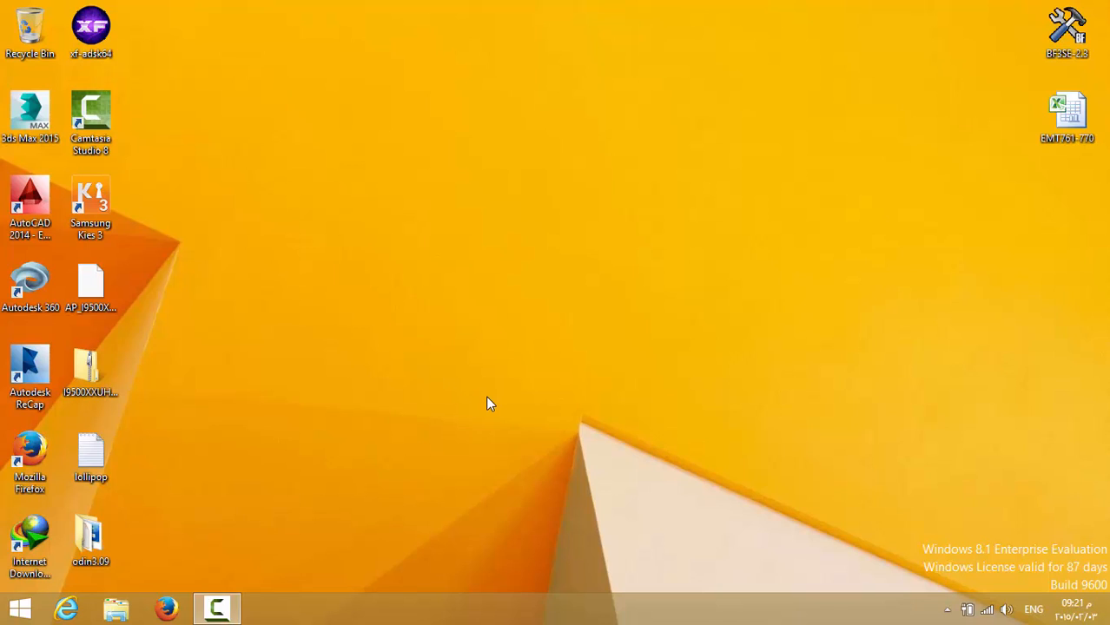
pyautogui.moveTo(597, 401)
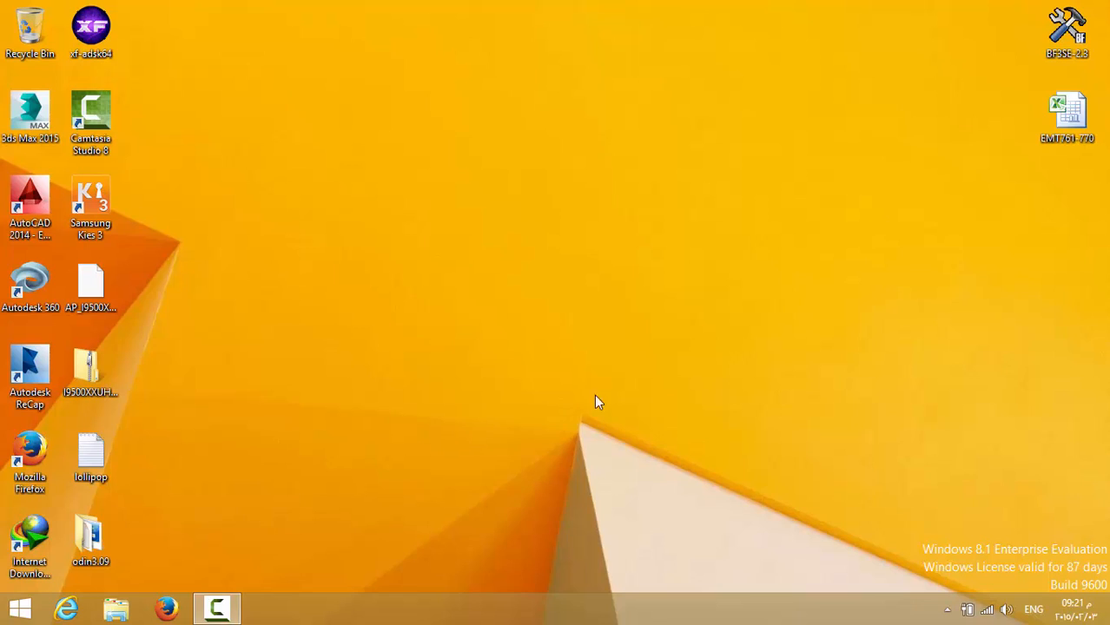
pyautogui.moveTo(562, 347)
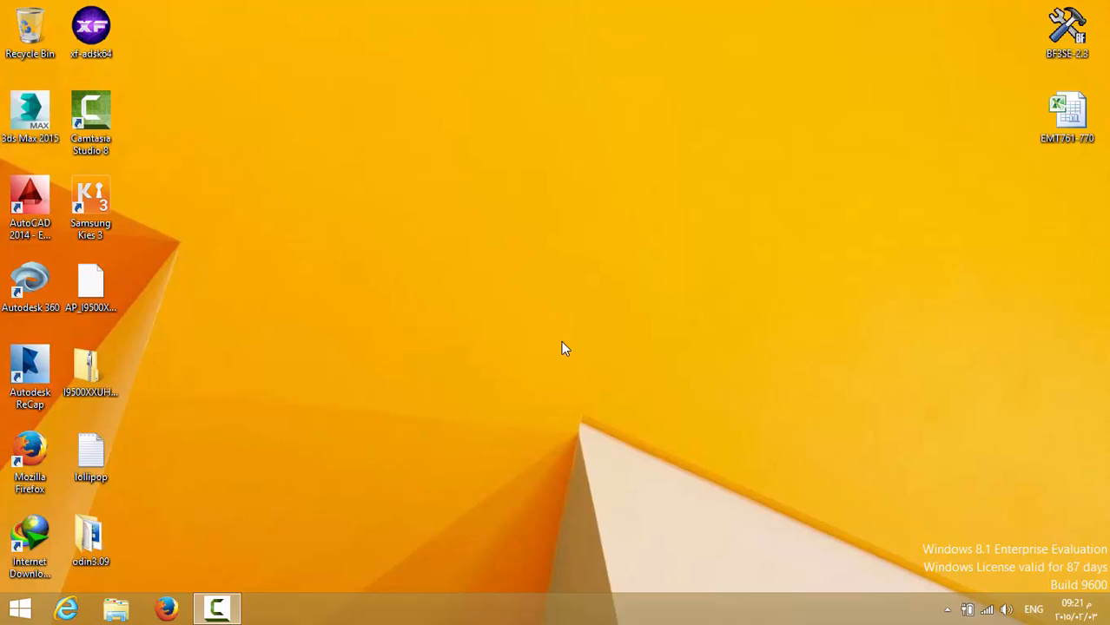
pyautogui.moveTo(573, 351)
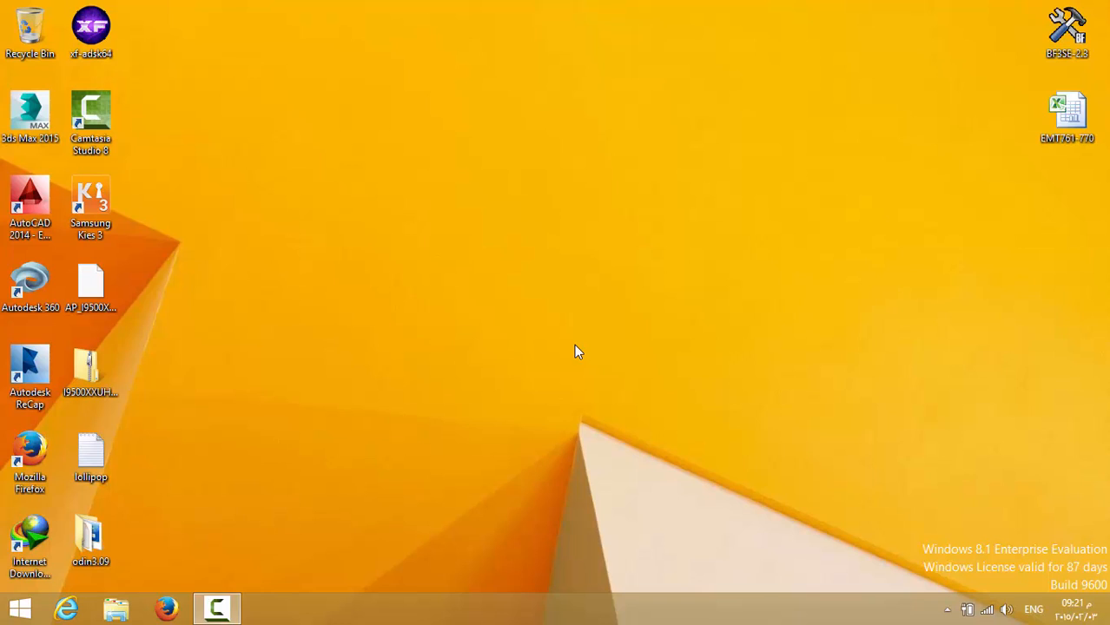
pyautogui.moveTo(87, 295)
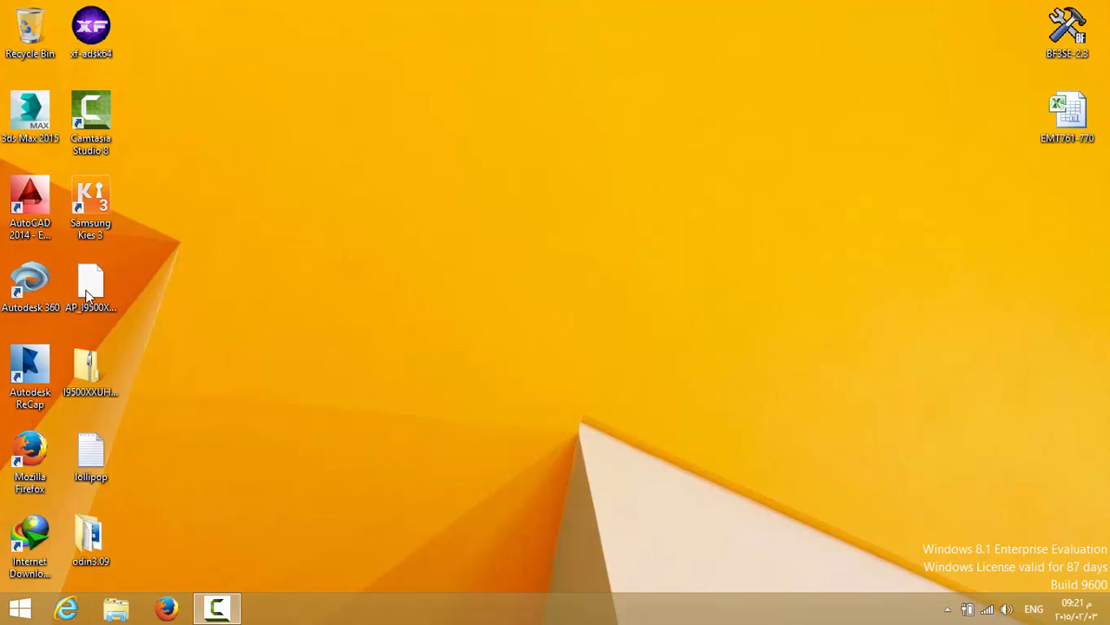
# Step: View the odin3.09 folder in File Explorer, close it, and launch Firefox
pyautogui.click(90, 368)
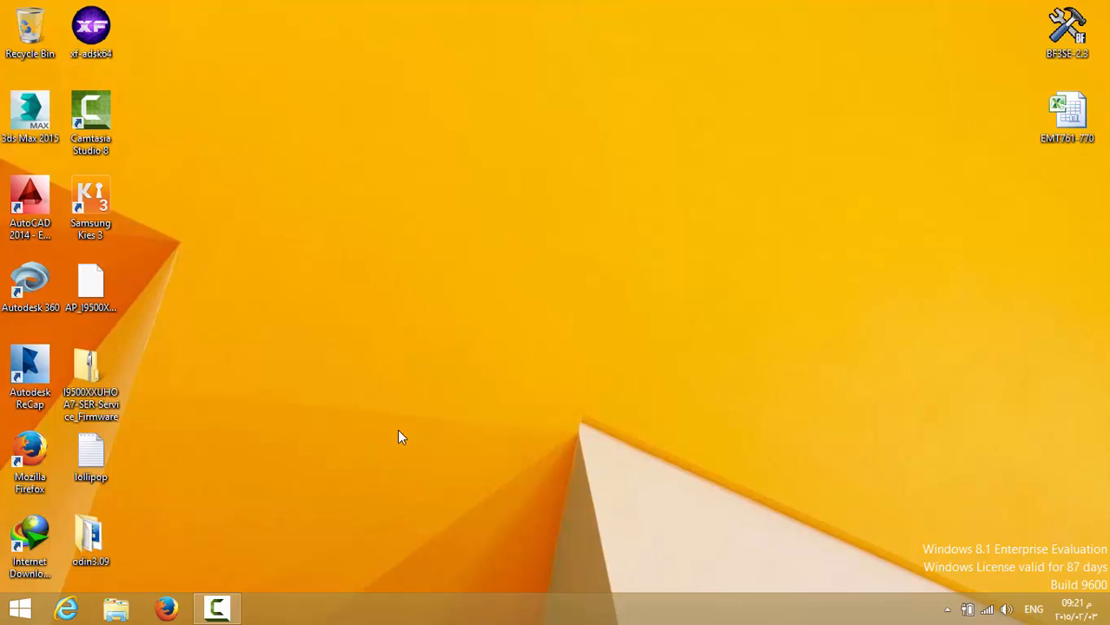
pyautogui.moveTo(438, 414)
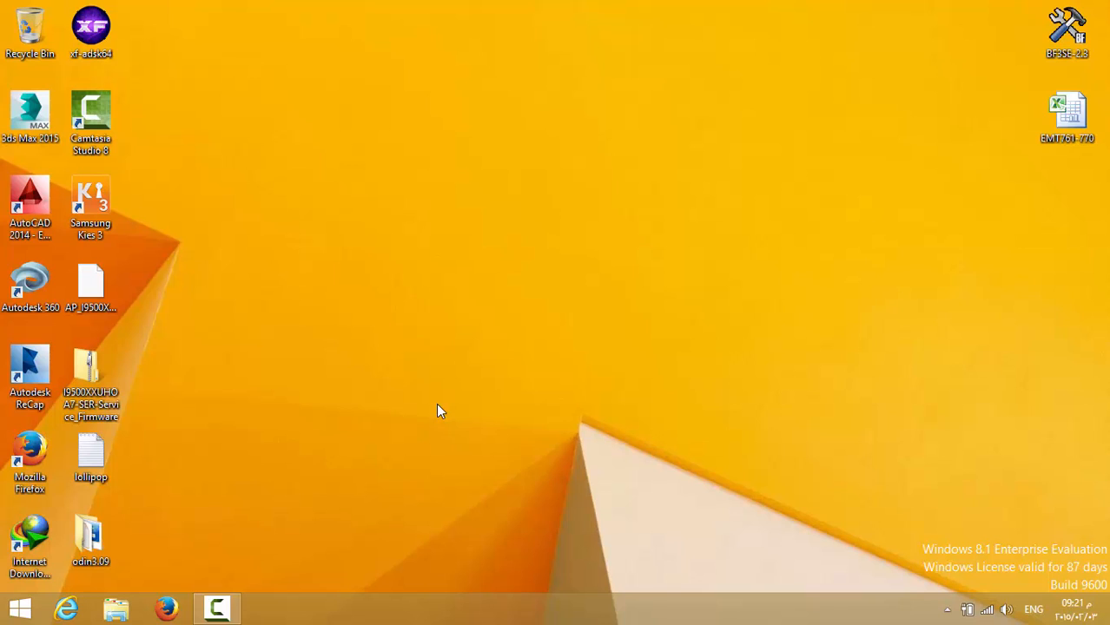
pyautogui.moveTo(91, 539)
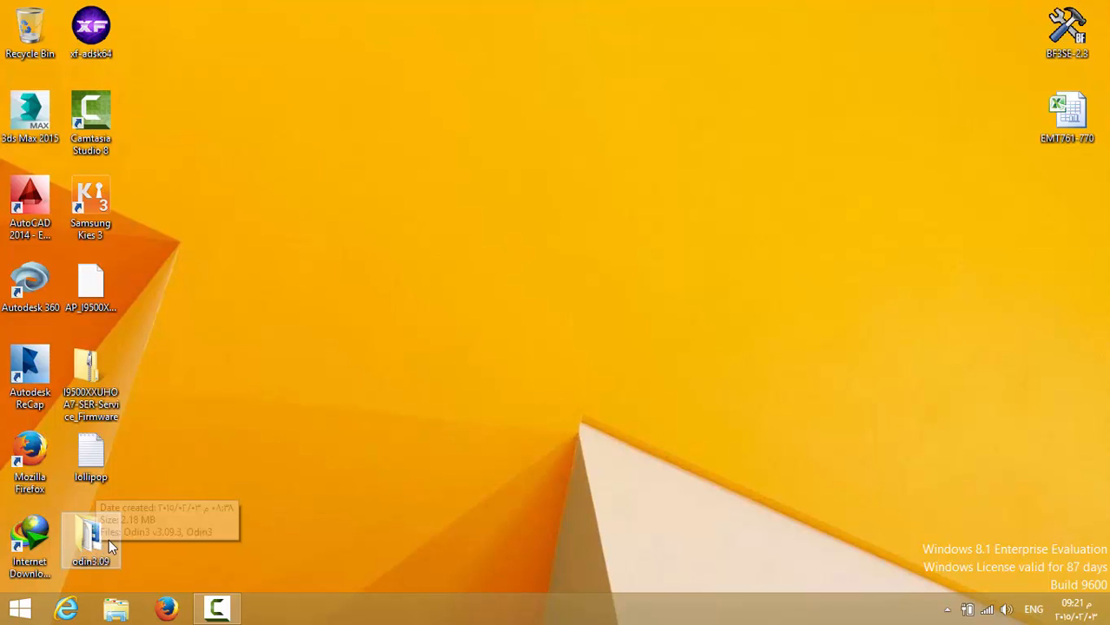
pyautogui.moveTo(71, 564)
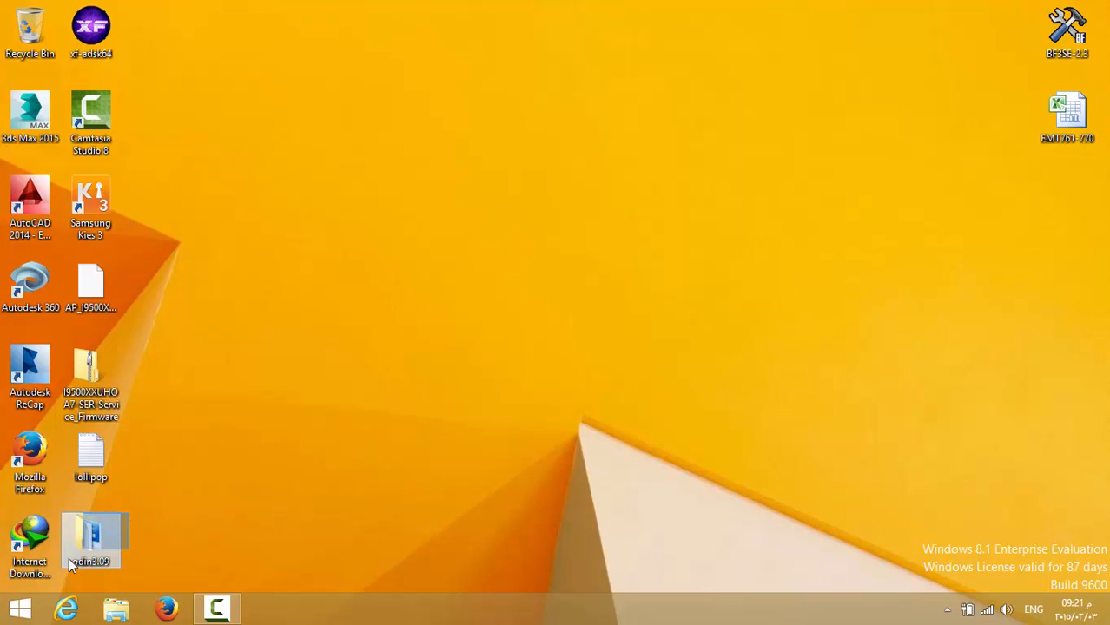
pyautogui.doubleClick(90, 538)
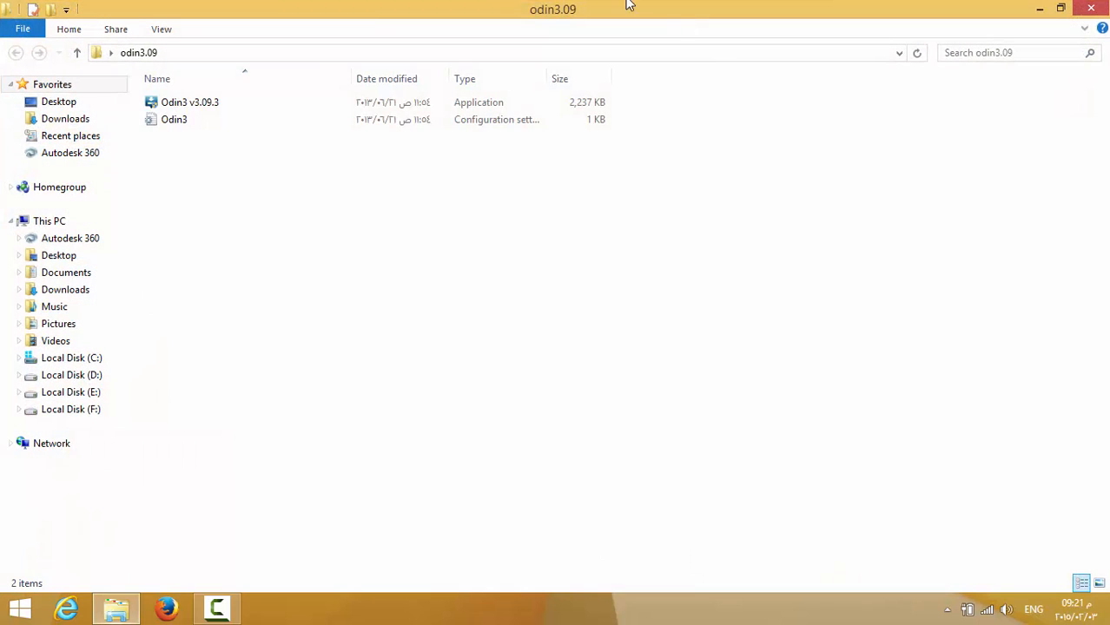
pyautogui.click(191, 101)
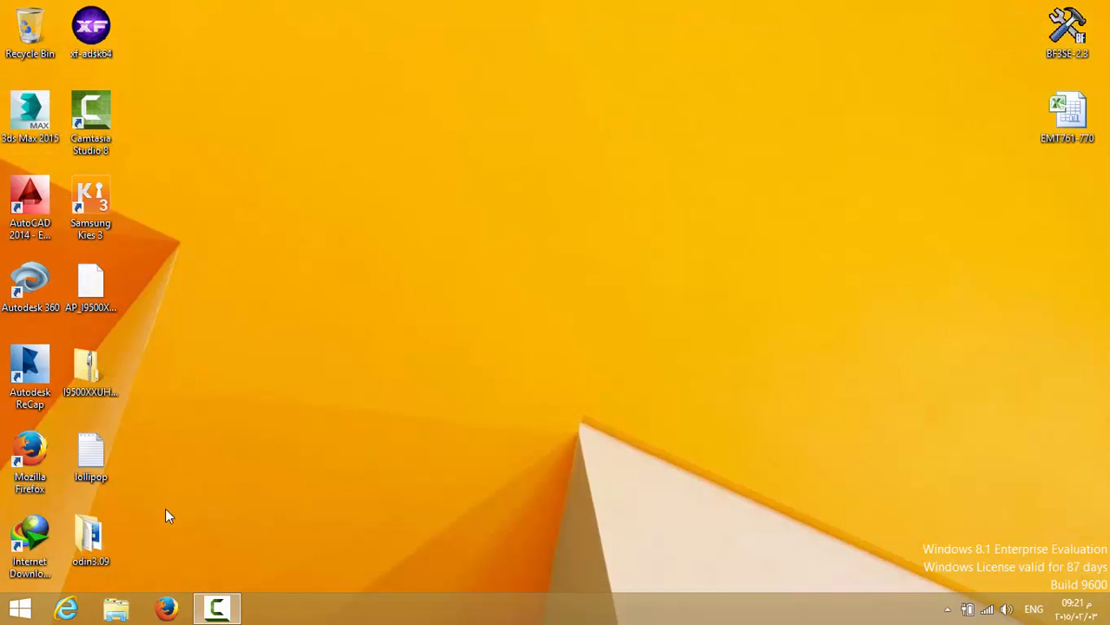
pyautogui.moveTo(155, 536)
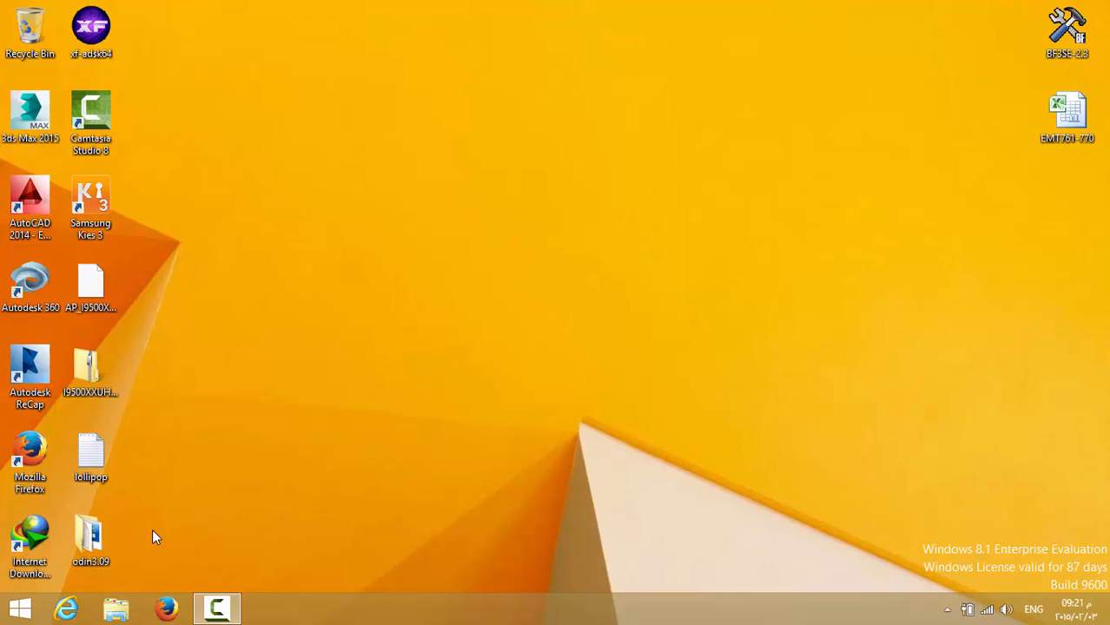
pyautogui.moveTo(135, 202)
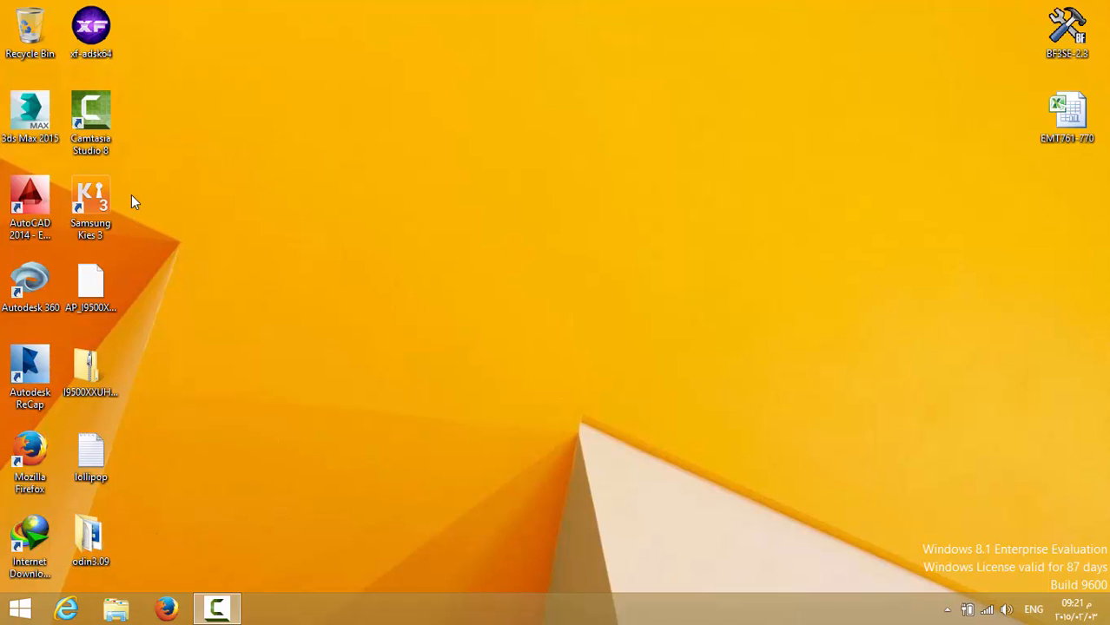
pyautogui.click(91, 209)
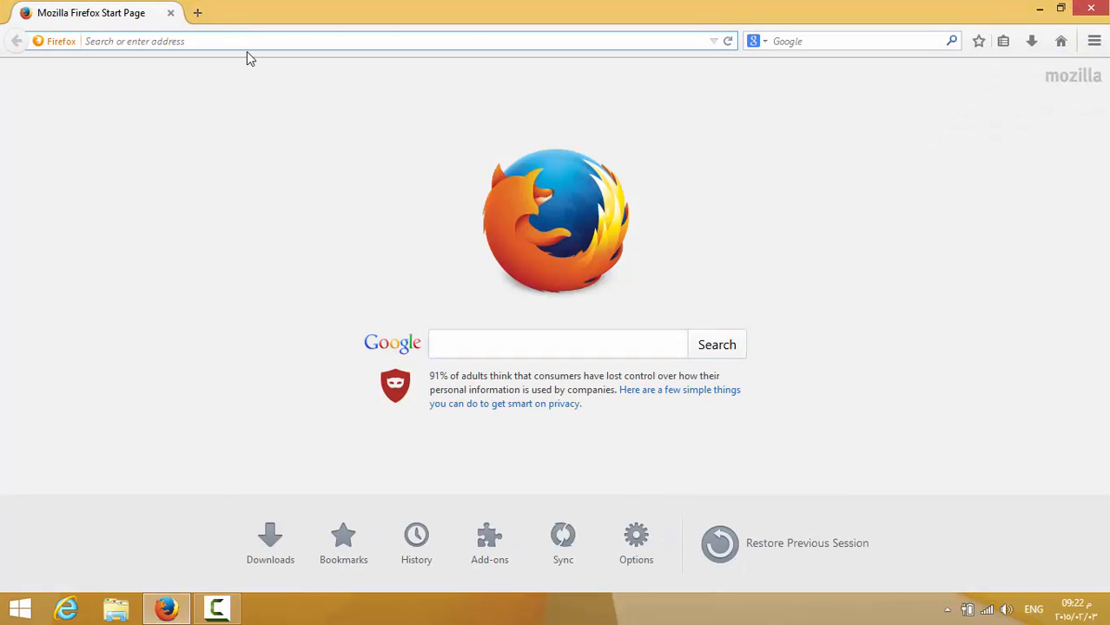
# Step: Go to the XDA I9500XXUHOA7 Android 5.0.1 Lollipop firmware thread and scroll to its Odin file list
pyautogui.write('forum.xda-developers.com/galaxy-s4/general/i9500xxuhoa7-android-5-0-1-lollipop-t3017958')
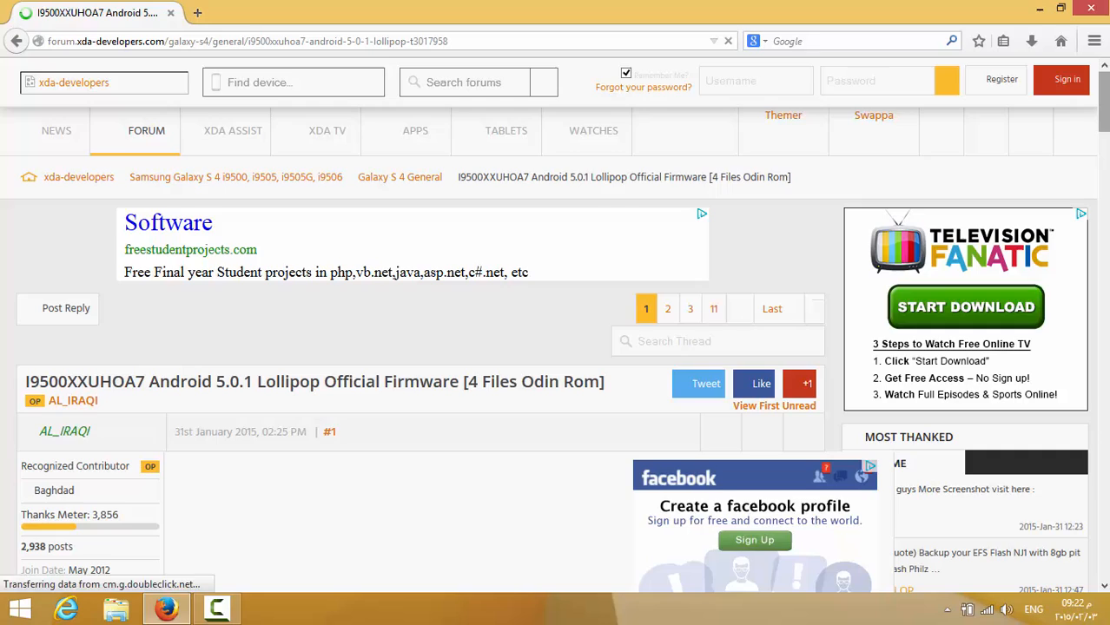
pyautogui.scroll(-3)
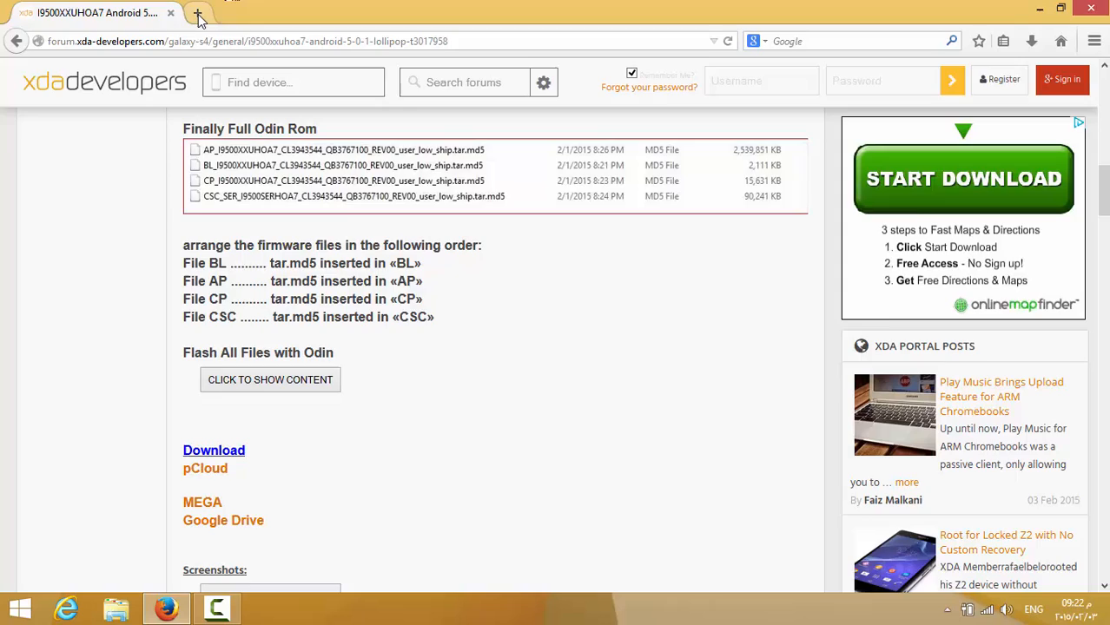
# Step: In a new tab, search 'download kies 3' and view the Samsung UK Kies Windows downloads
pyautogui.click(198, 15)
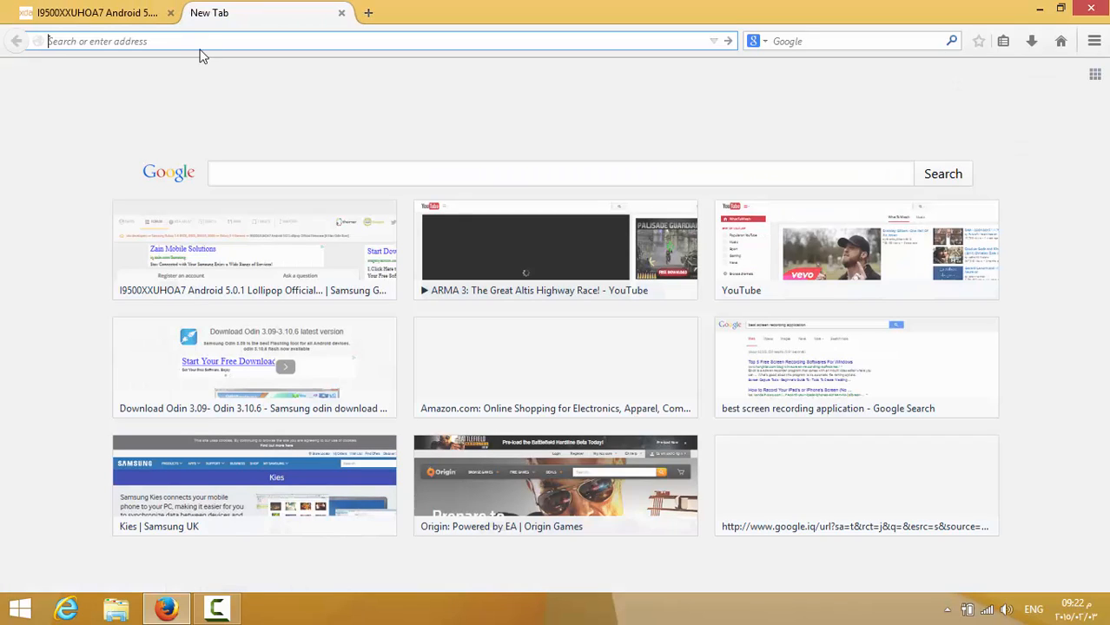
pyautogui.write('download ki')
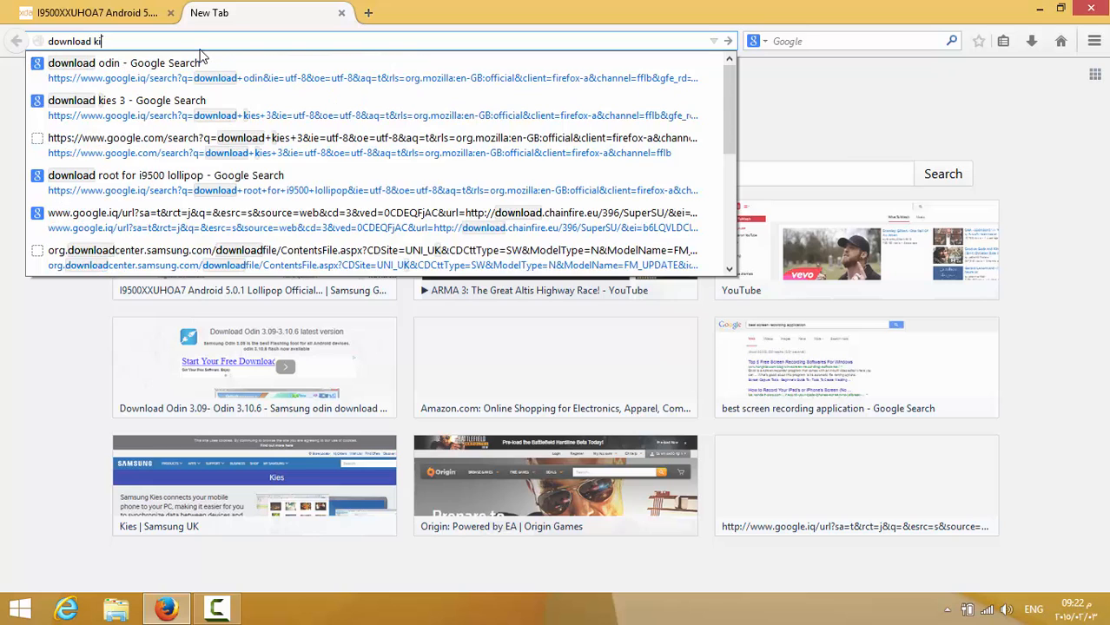
pyautogui.click(127, 99)
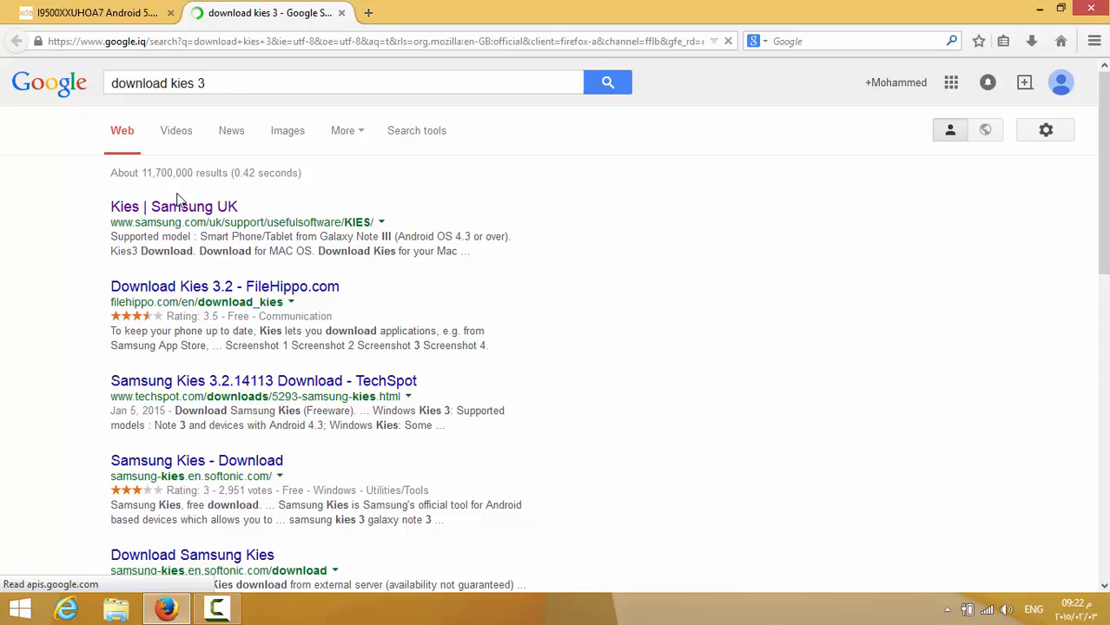
pyautogui.click(174, 207)
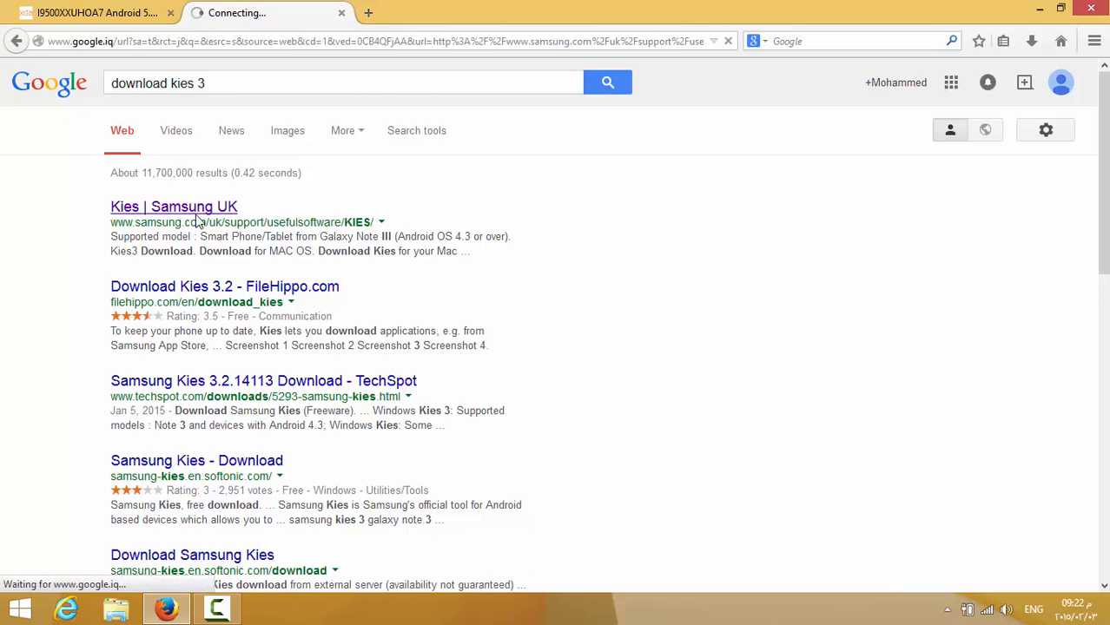
pyautogui.click(174, 207)
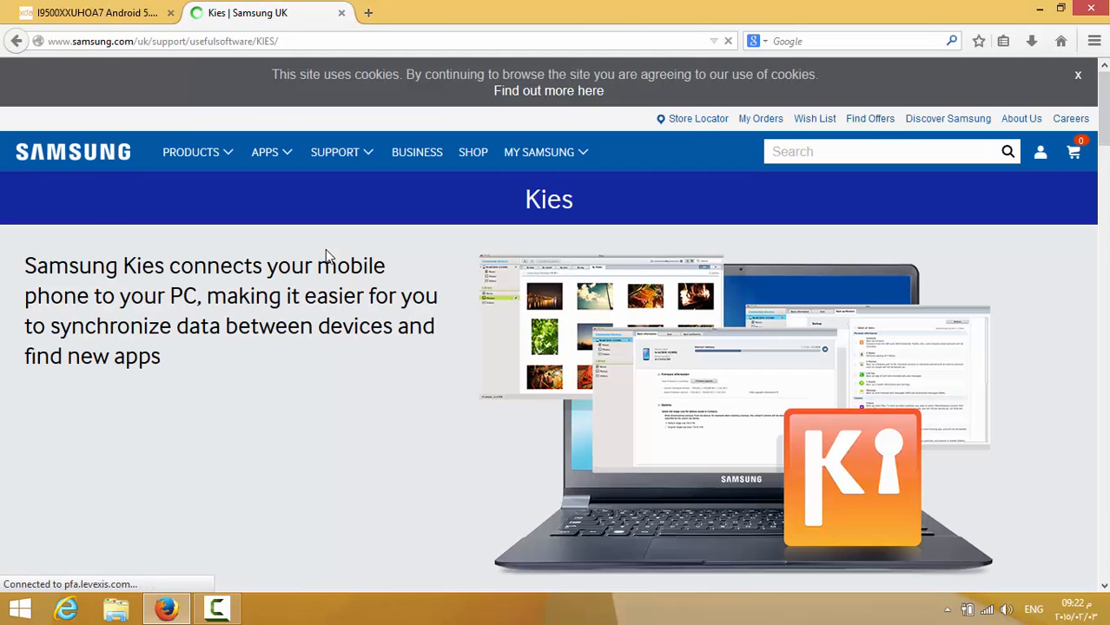
pyautogui.scroll(-3)
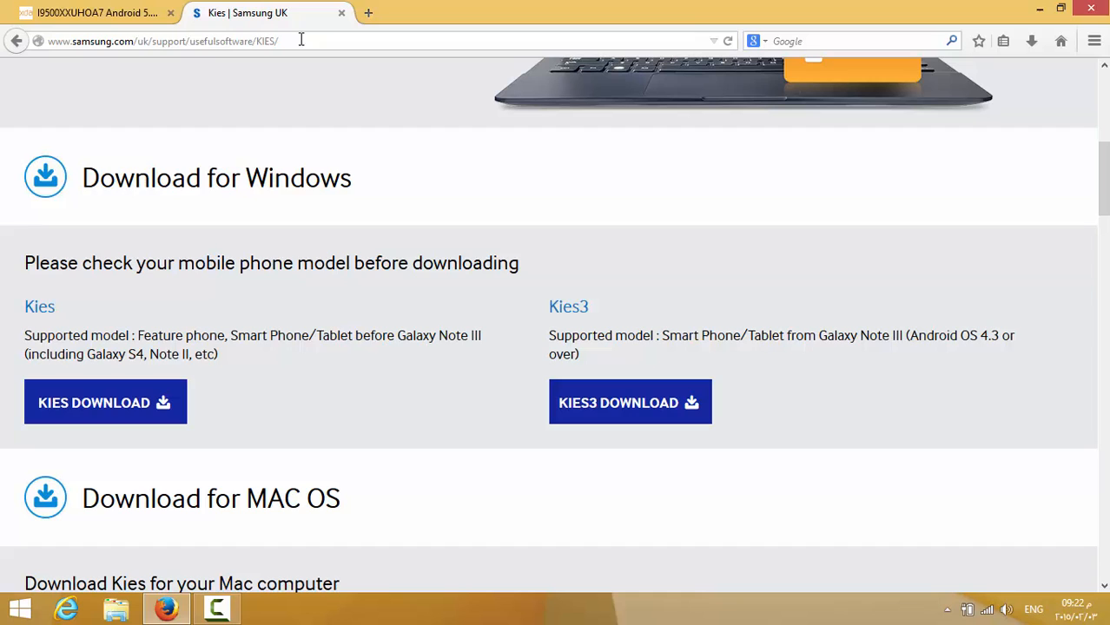
# Step: Replace the address with a search for 'odin'
pyautogui.click(161, 41)
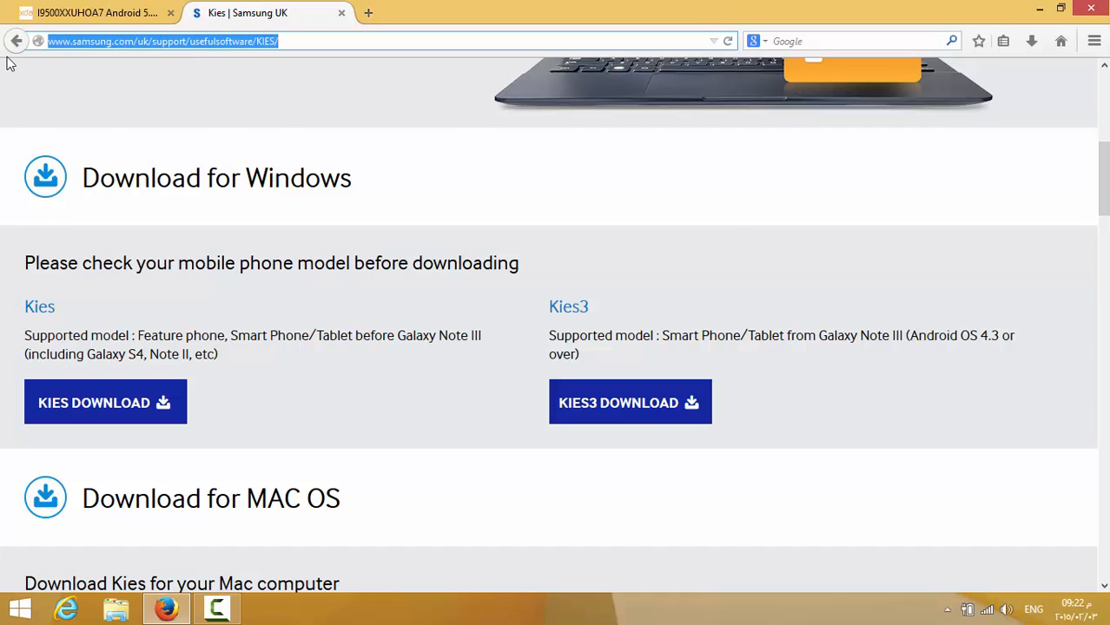
pyautogui.write('odin 3.09')
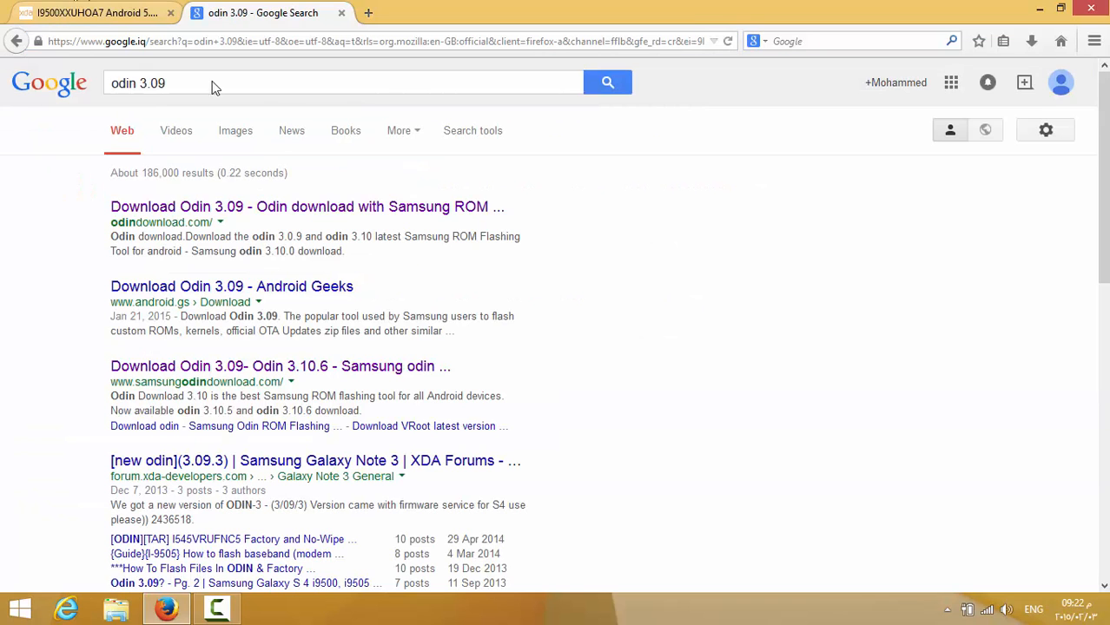
# Step: Visit the odindownload.com Download Odin 3.09 page, then close it
pyautogui.click(306, 206)
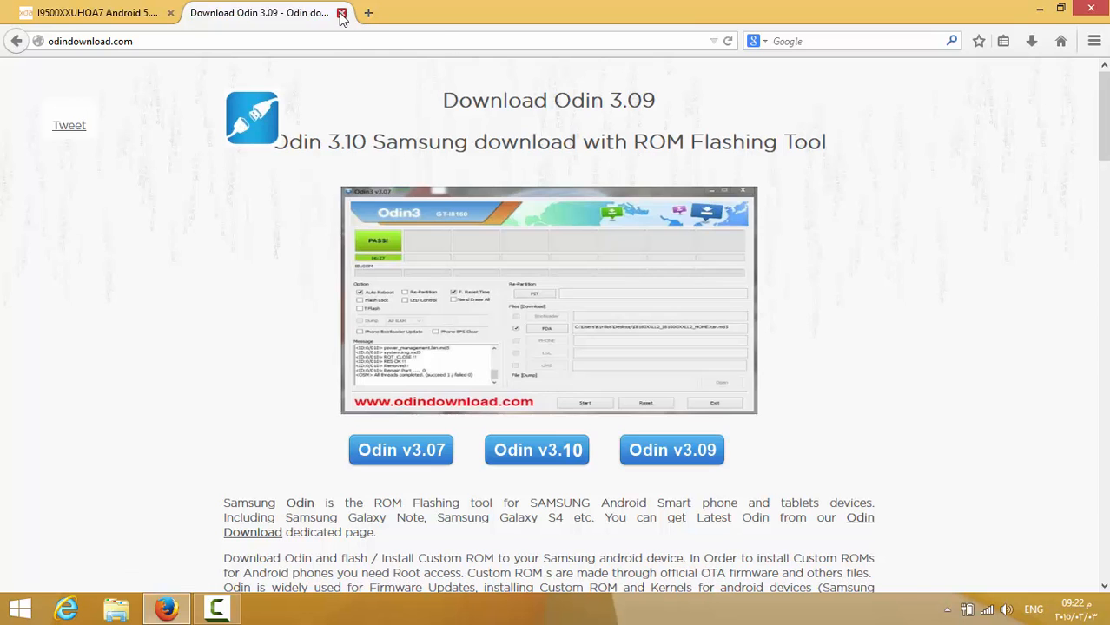
pyautogui.click(340, 14)
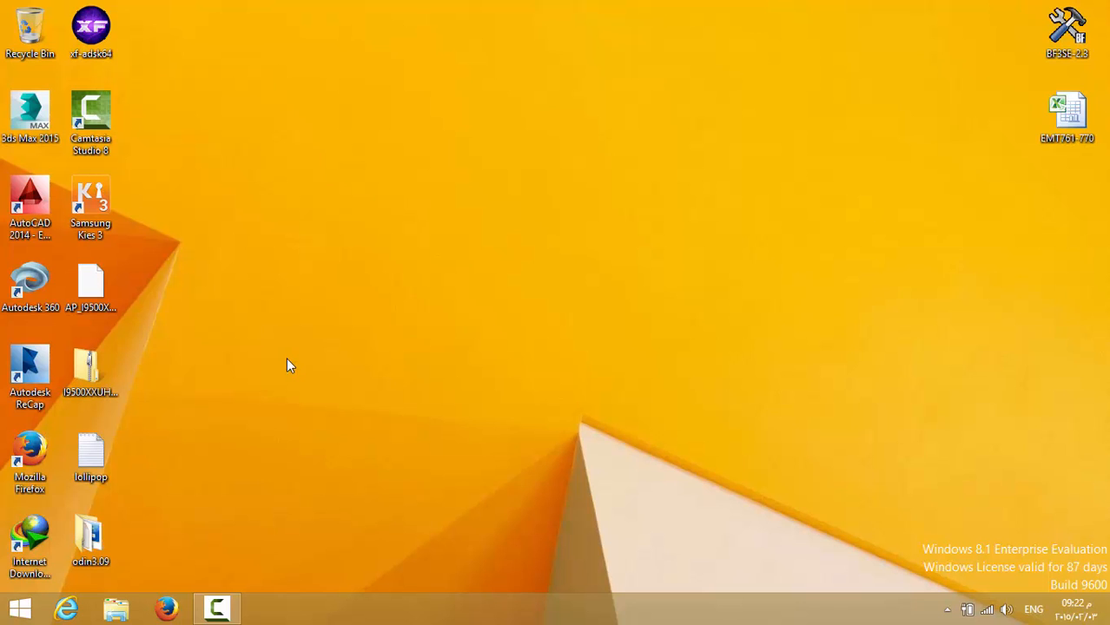
# Step: Open the I9500XXUHOA7 firmware archive, select the AP file, and close the window
pyautogui.doubleClick(90, 364)
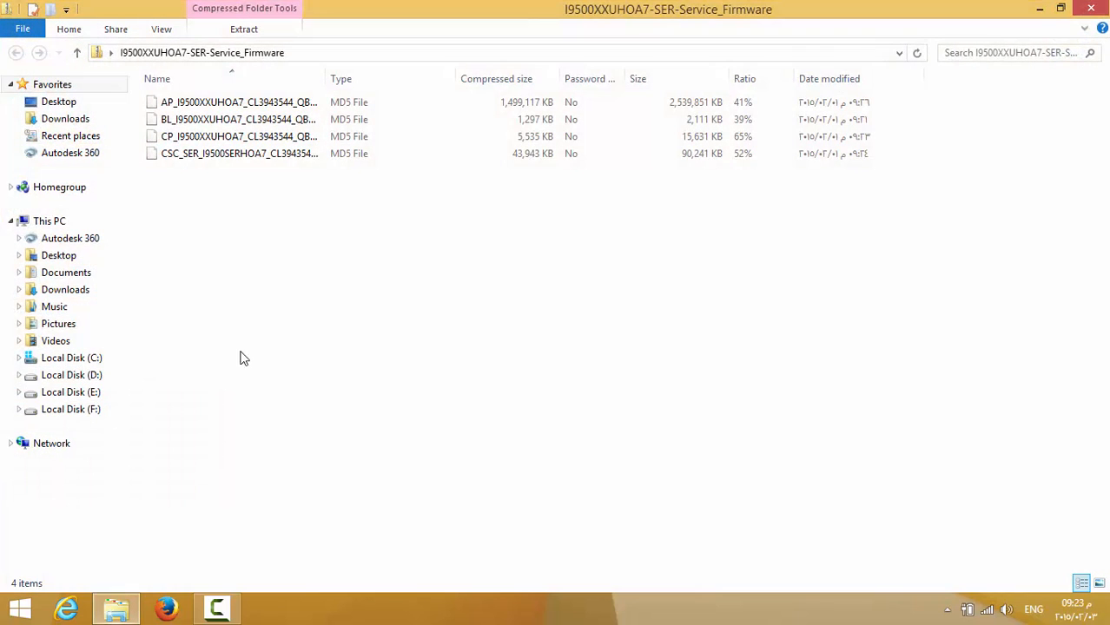
pyautogui.moveTo(316, 209)
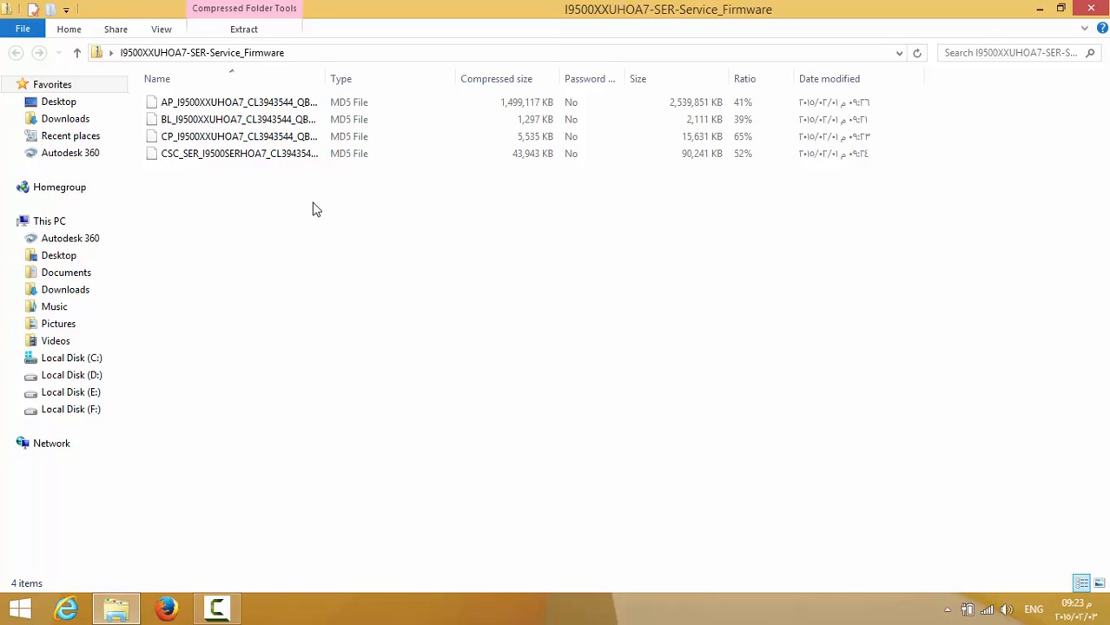
pyautogui.moveTo(302, 205)
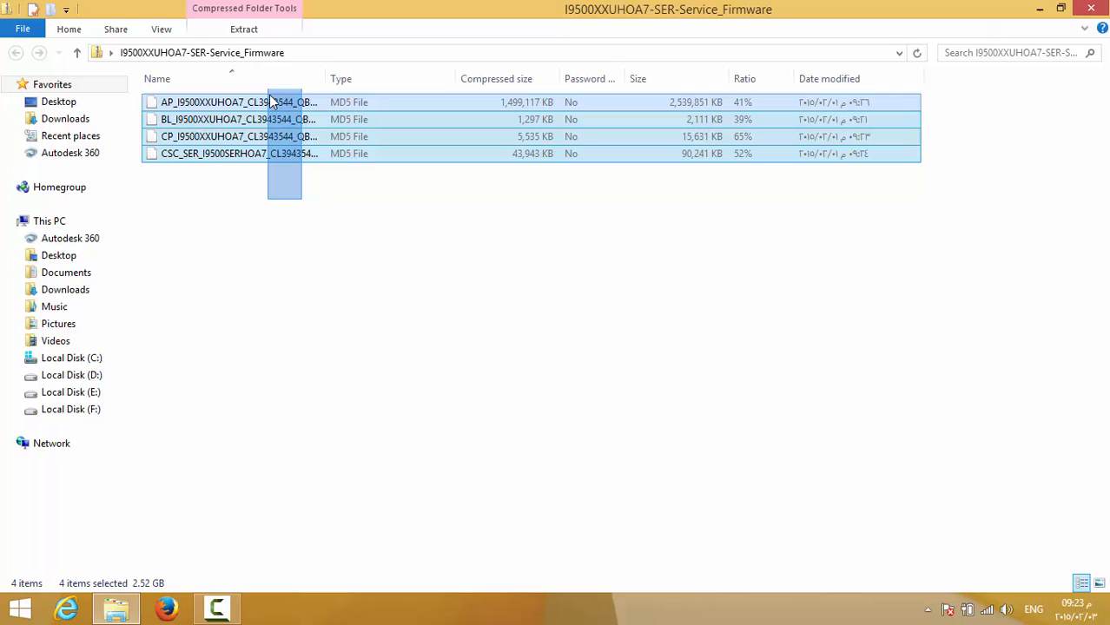
pyautogui.click(239, 101)
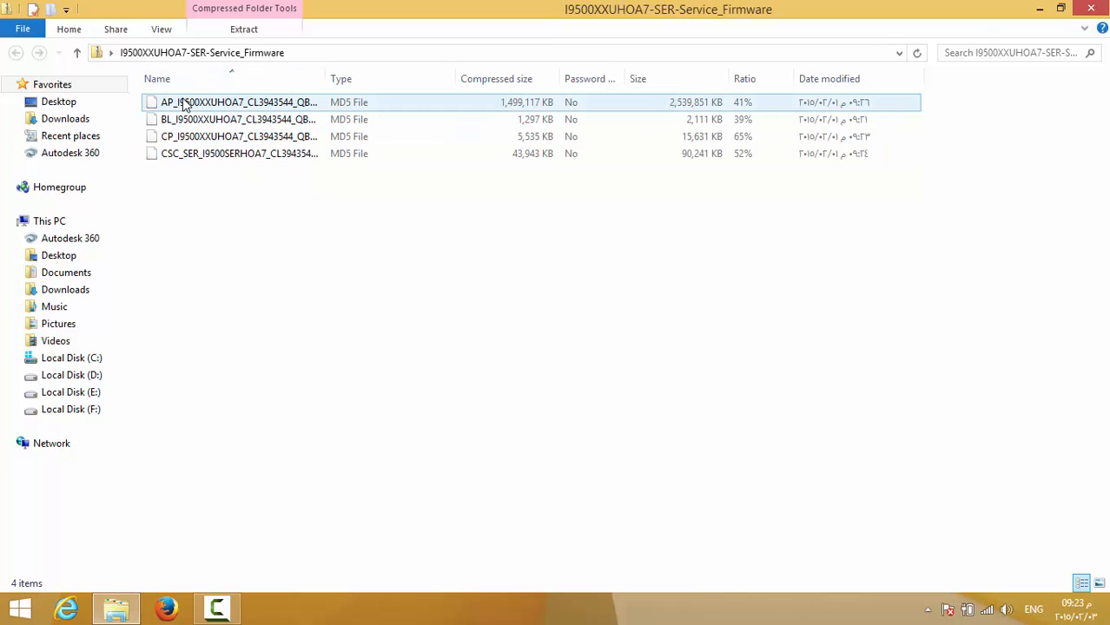
pyautogui.click(240, 153)
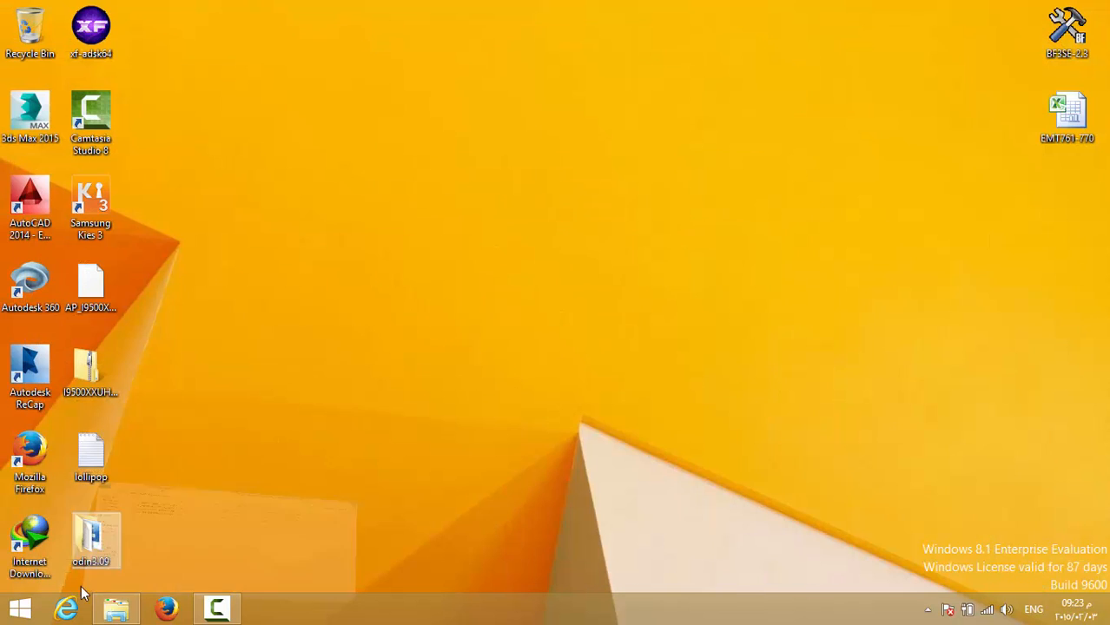
# Step: From the odin3.09 folder, run Odin3 v3.09.3 as administrator
pyautogui.doubleClick(90, 538)
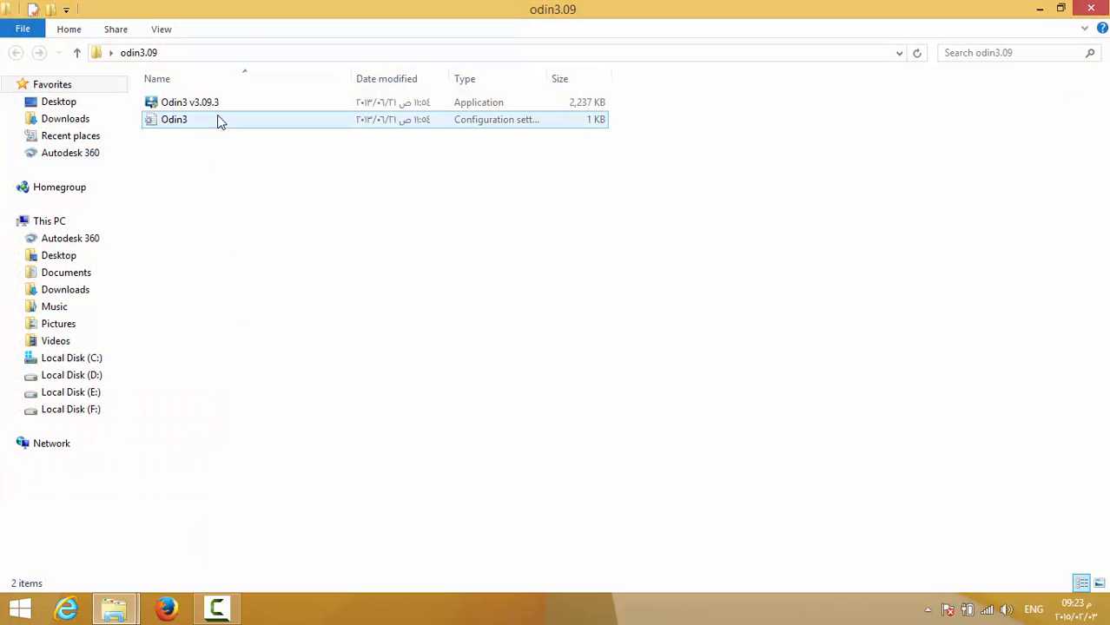
pyautogui.rightClick(190, 101)
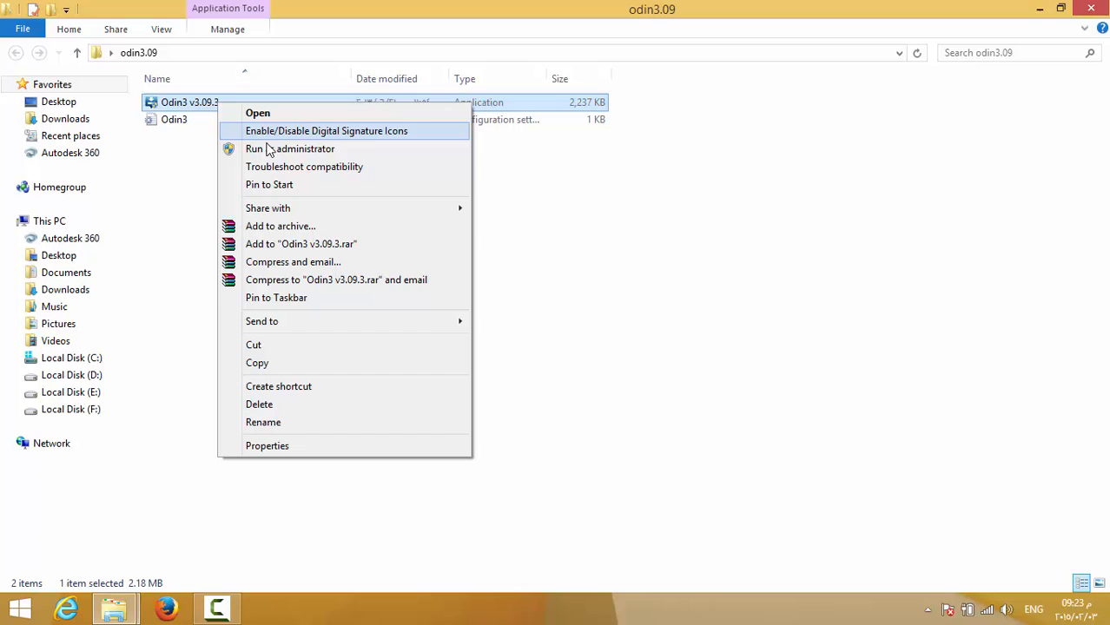
pyautogui.moveTo(288, 150)
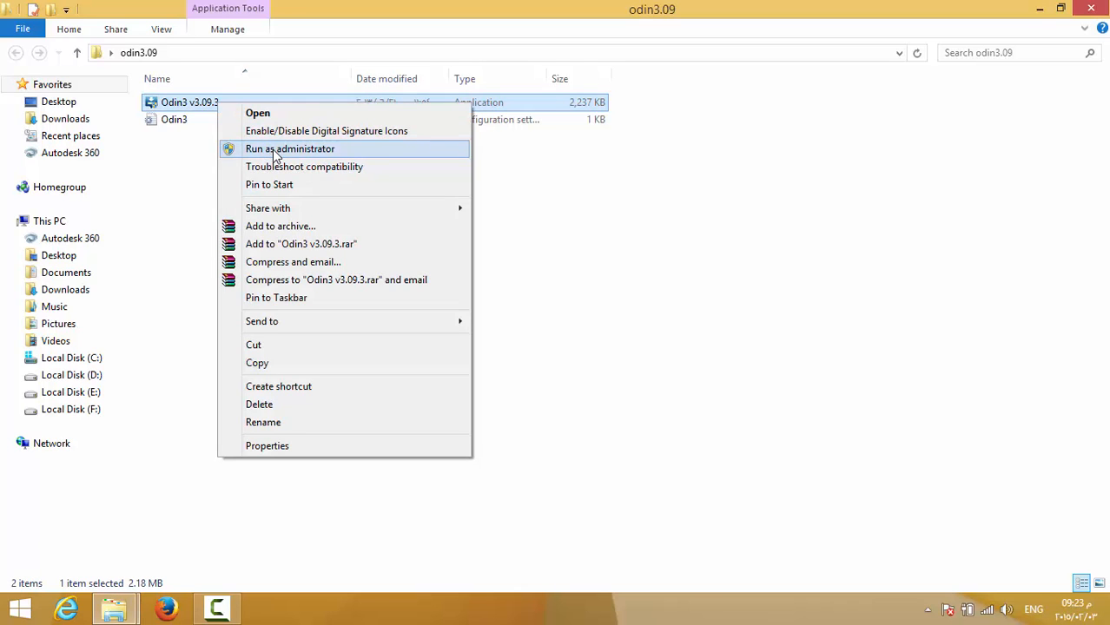
pyautogui.click(288, 149)
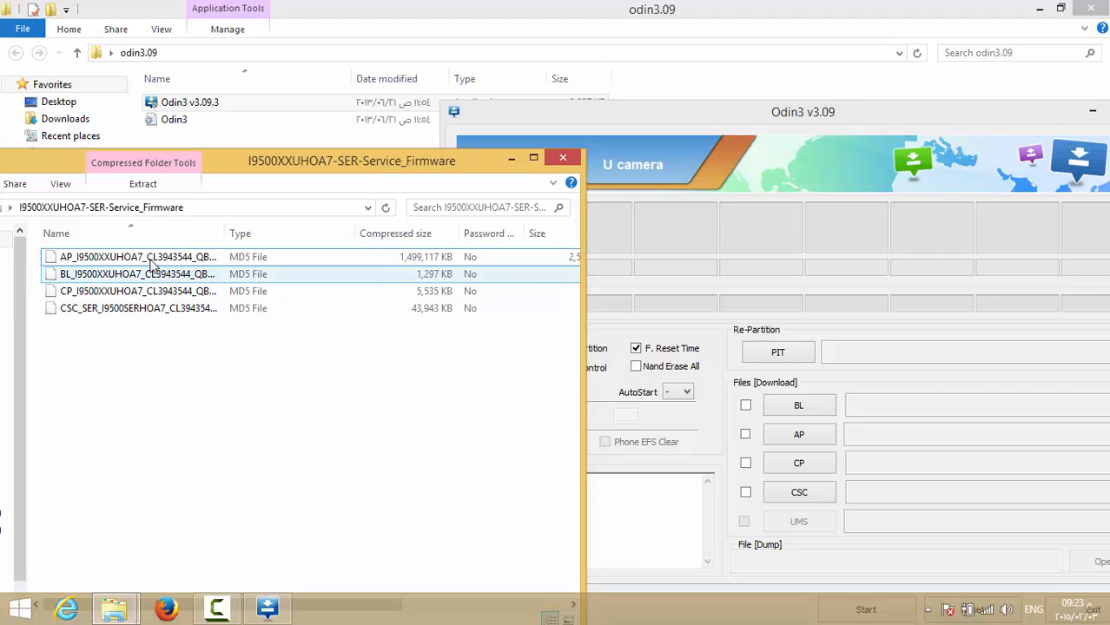
pyautogui.click(139, 257)
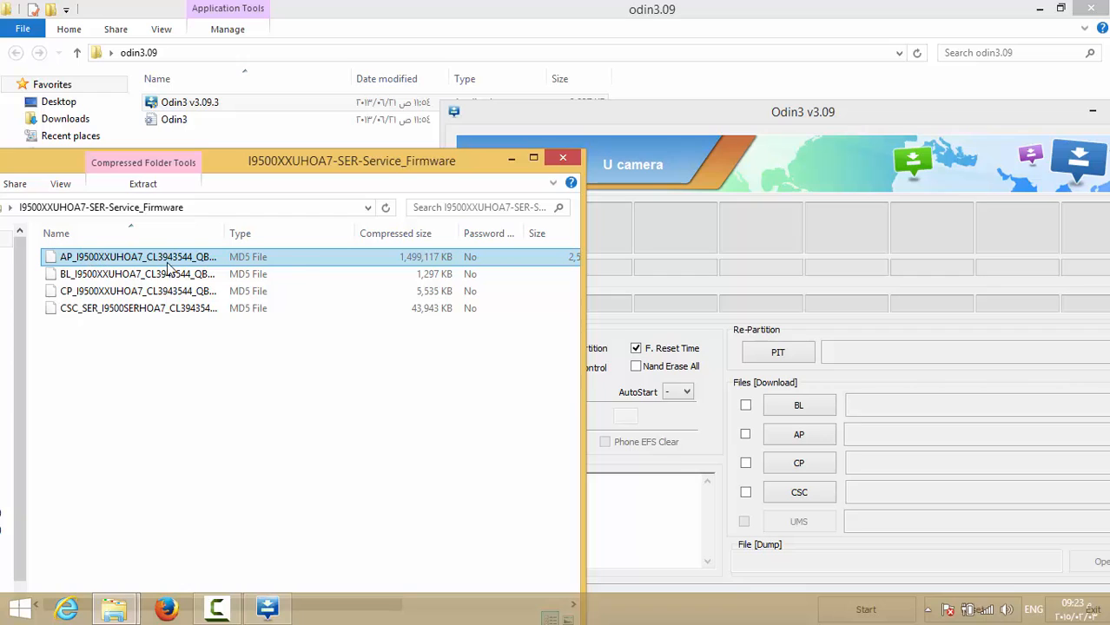
pyautogui.moveTo(299, 260)
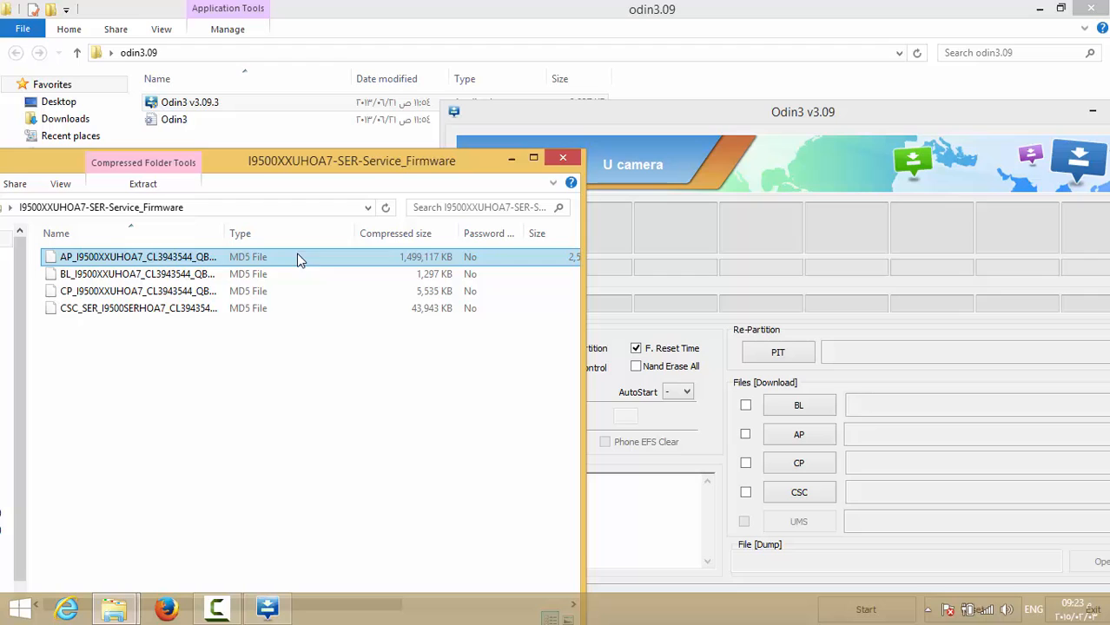
pyautogui.moveTo(111, 264)
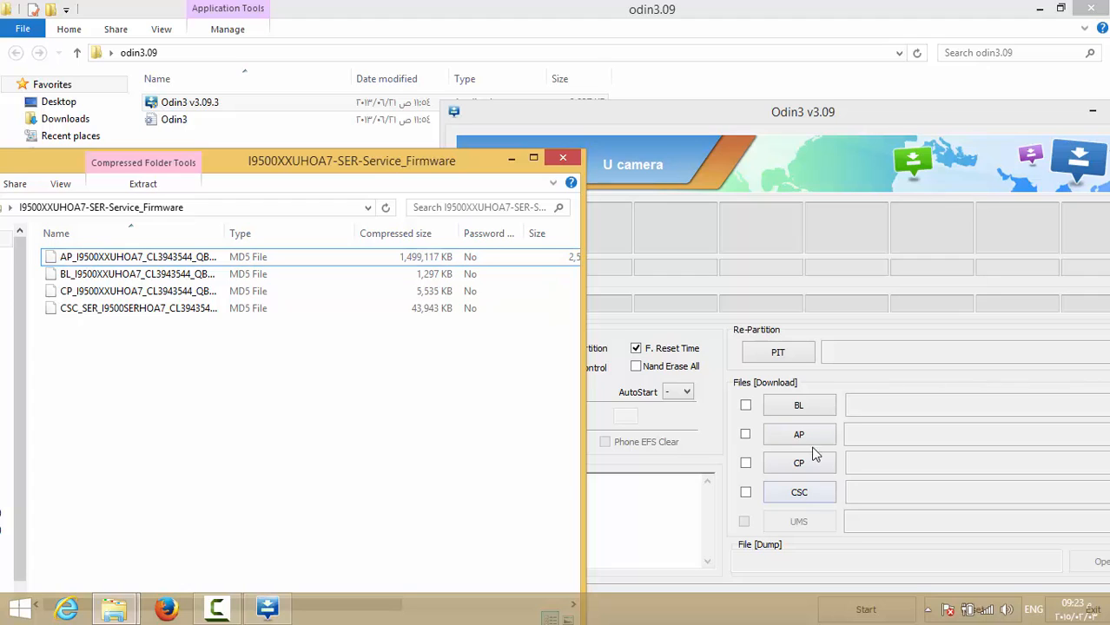
pyautogui.moveTo(754, 570)
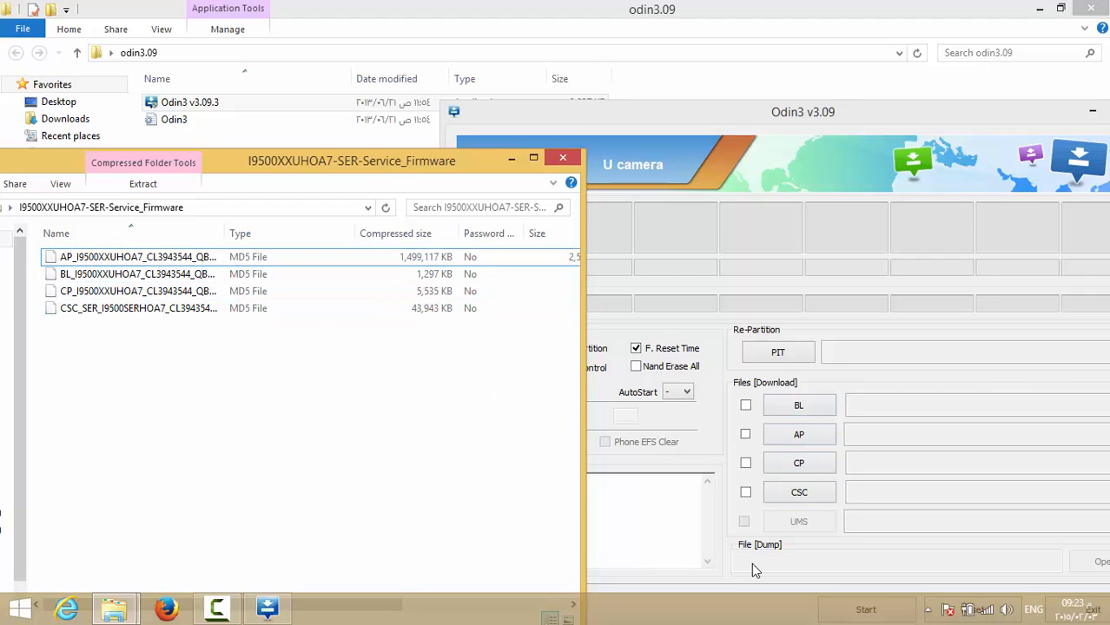
pyautogui.moveTo(819, 545)
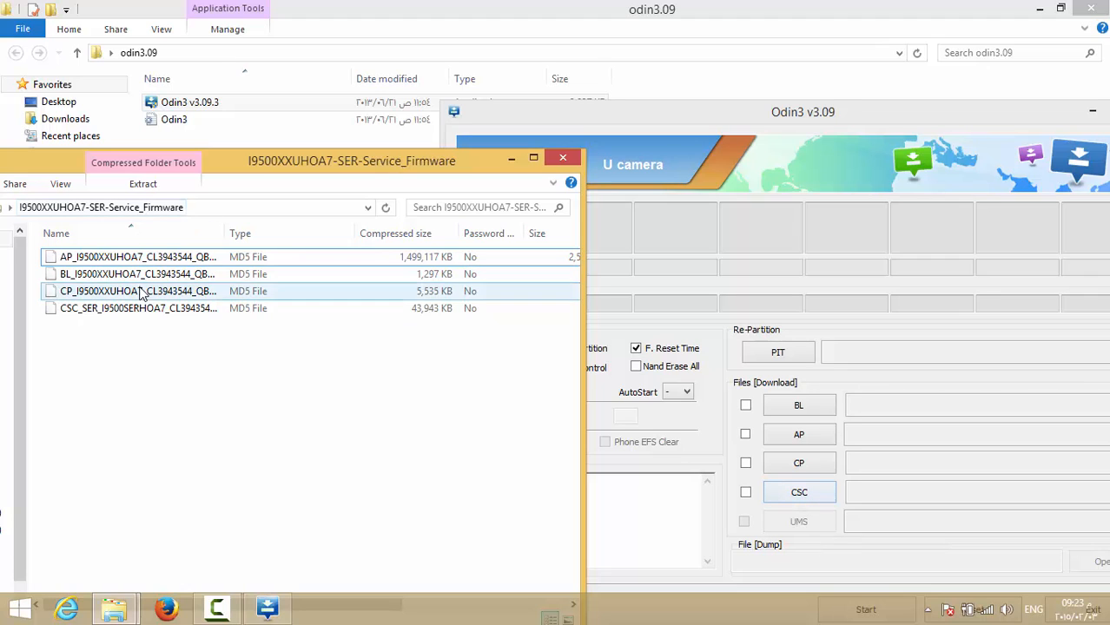
pyautogui.click(139, 257)
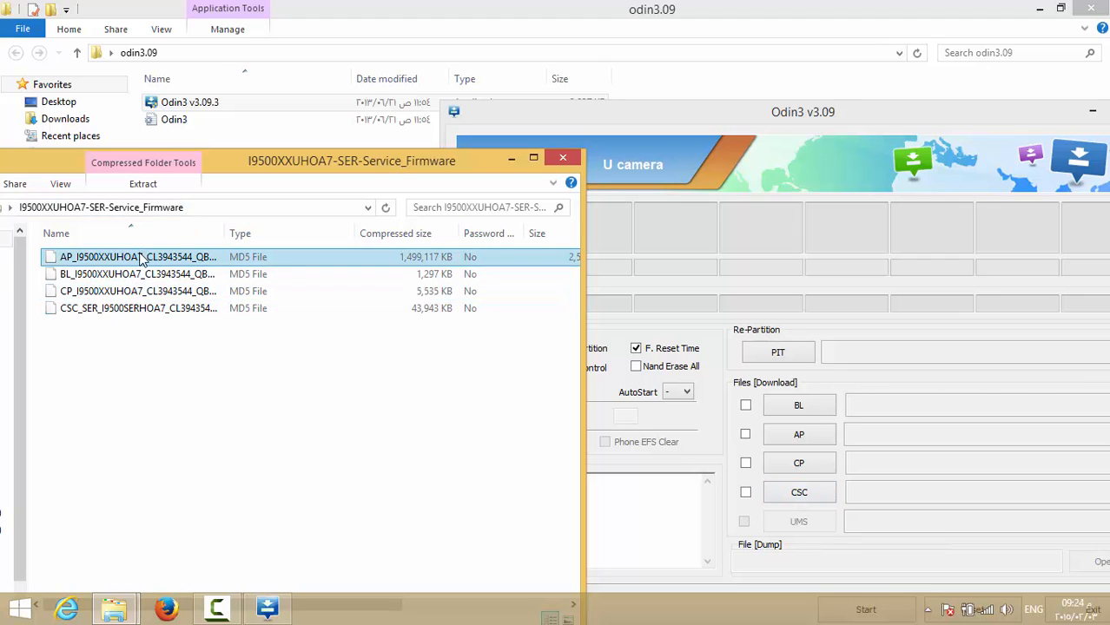
pyautogui.click(137, 274)
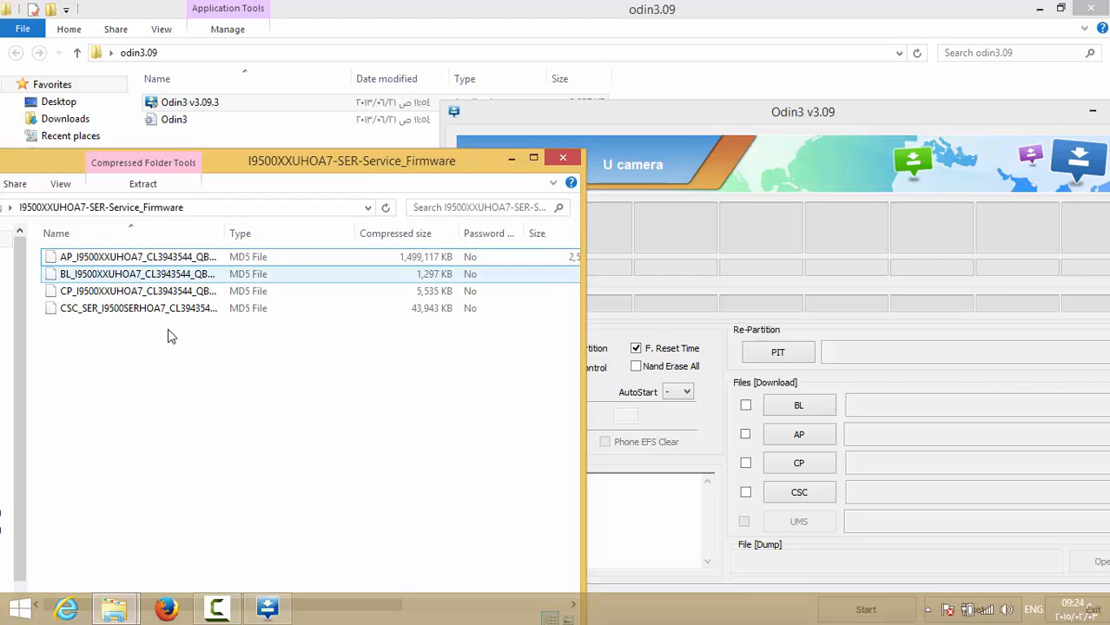
pyautogui.click(137, 291)
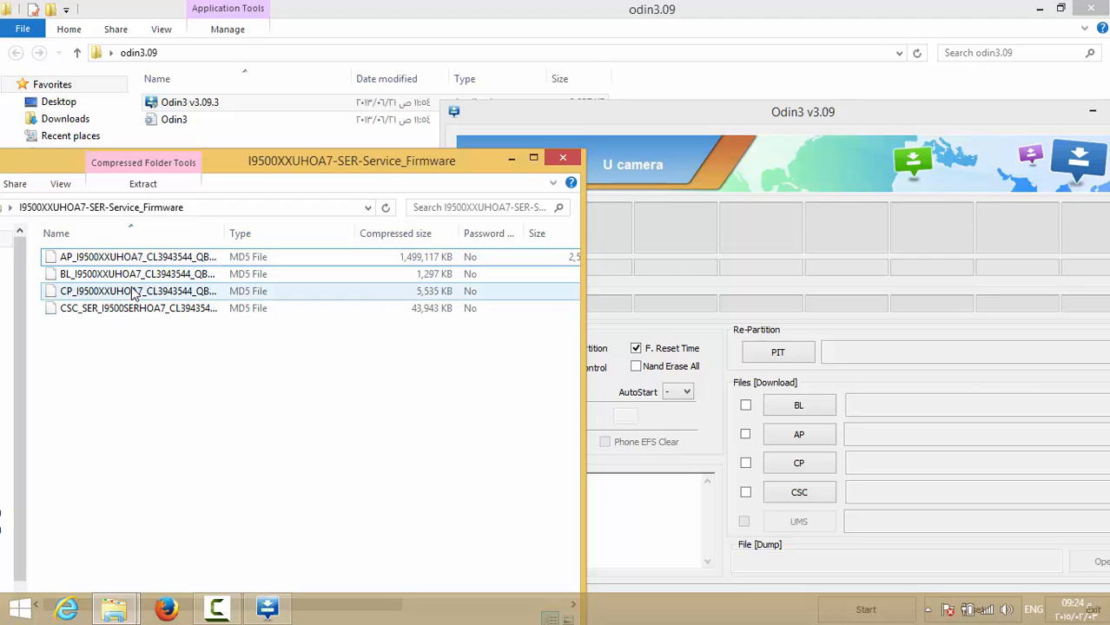
pyautogui.click(137, 309)
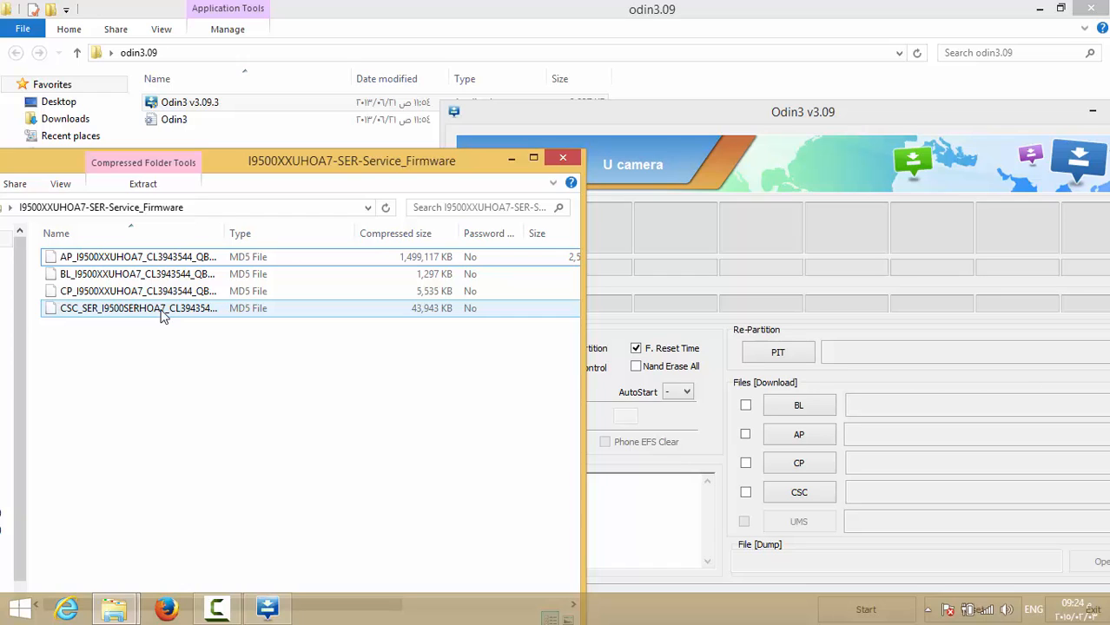
pyautogui.moveTo(164, 314)
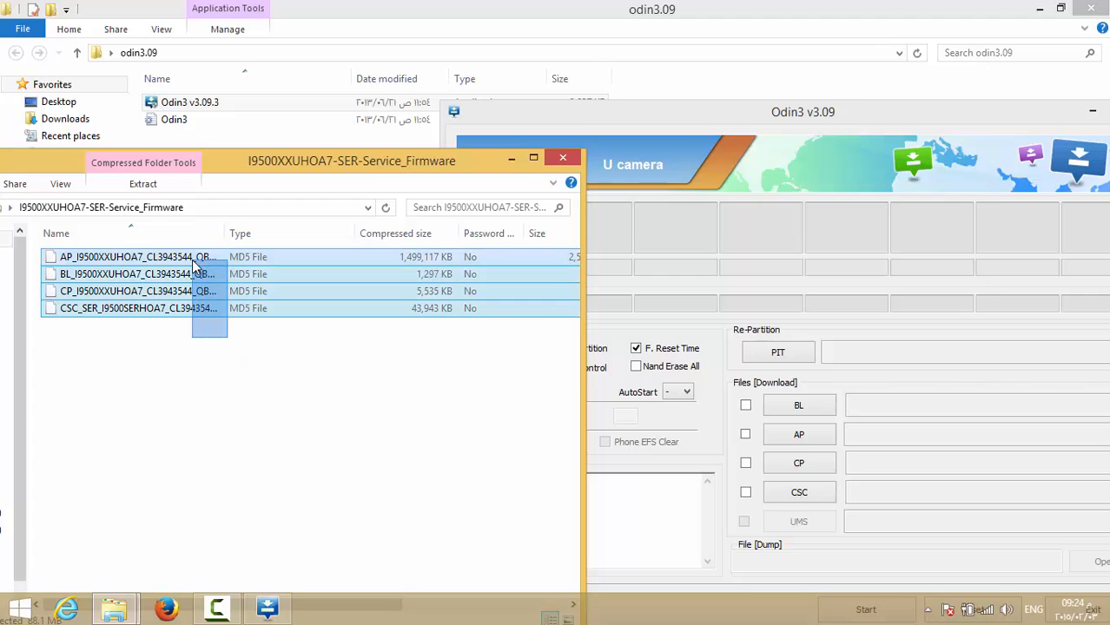
pyautogui.click(139, 257)
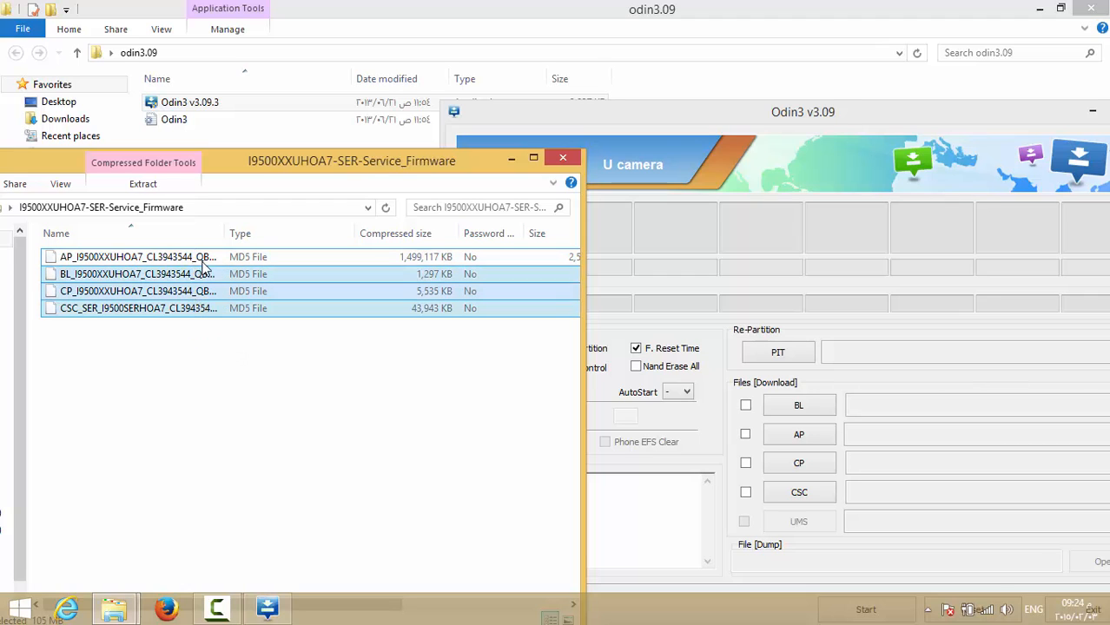
pyautogui.click(208, 371)
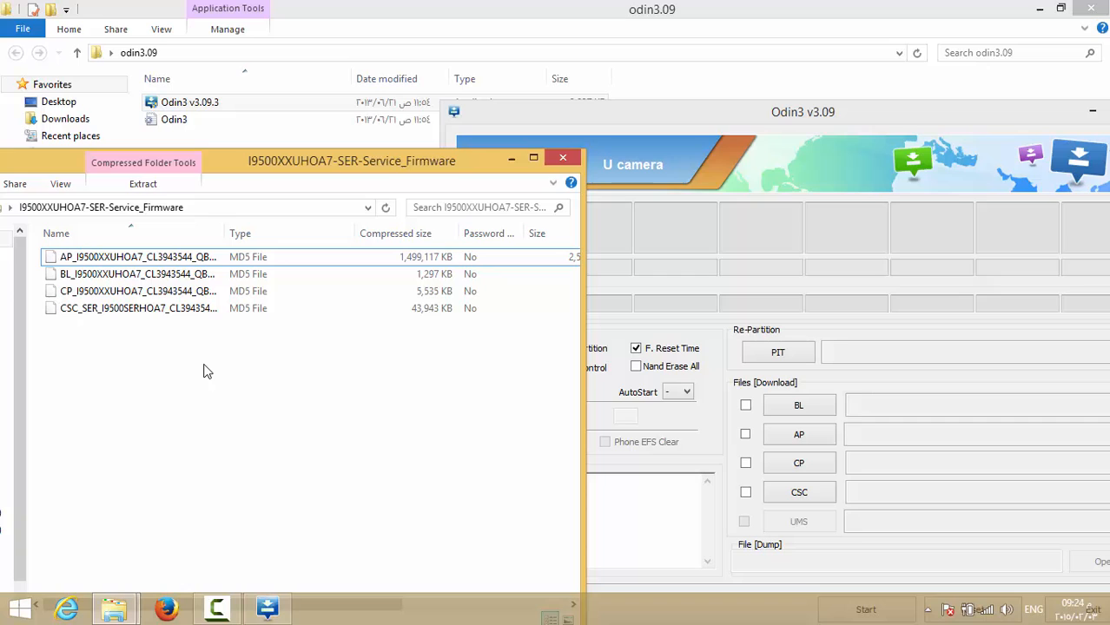
pyautogui.moveTo(209, 338)
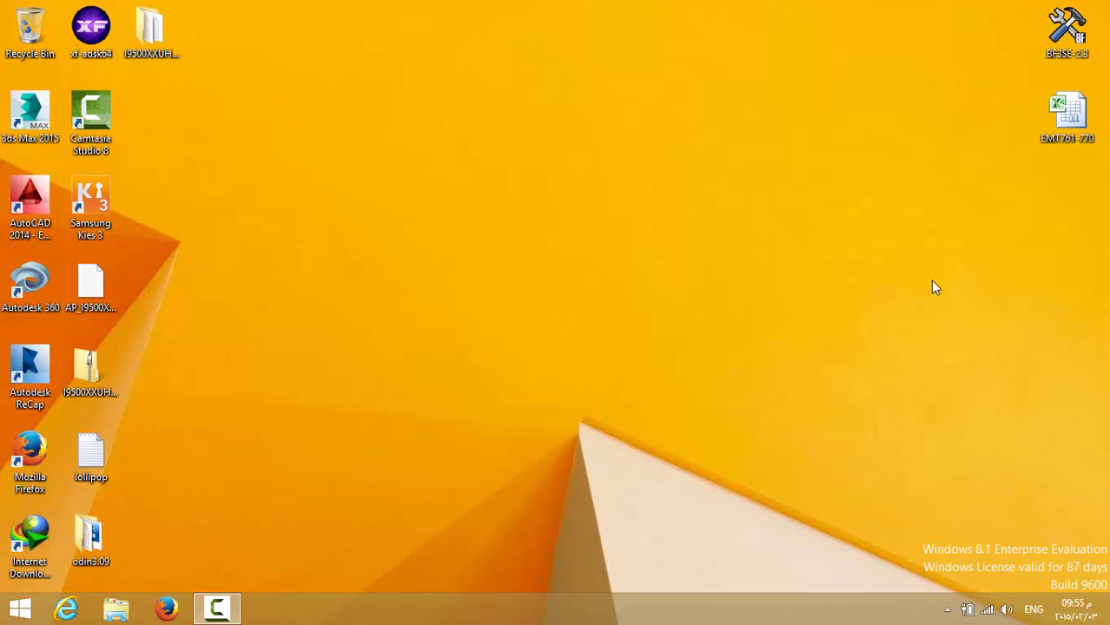
# Step: Launch Odin3 v3.09 from the odin3.09 desktop item
pyautogui.click(91, 538)
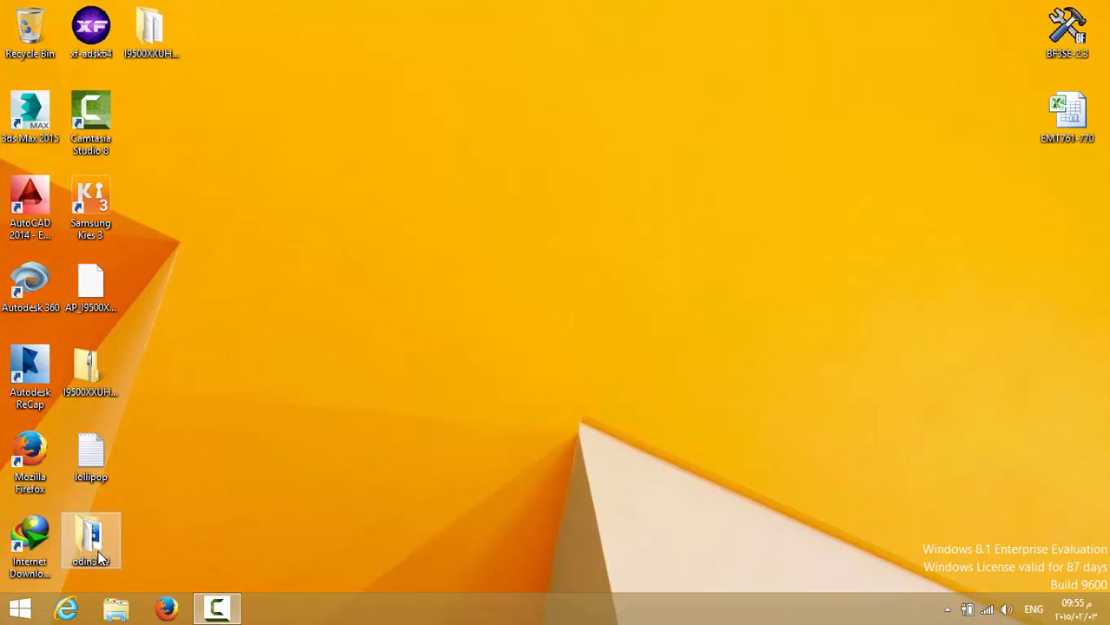
pyautogui.doubleClick(90, 539)
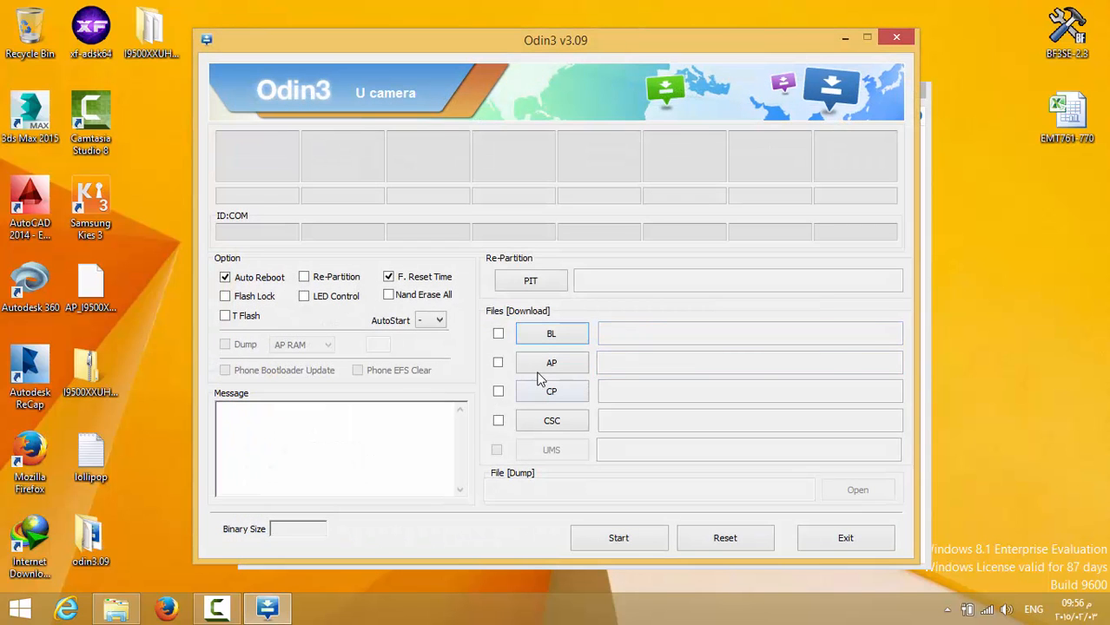
# Step: Load the AP_I9500XXUHOA7 .md5 file from the Desktop into the AP slot
pyautogui.click(551, 363)
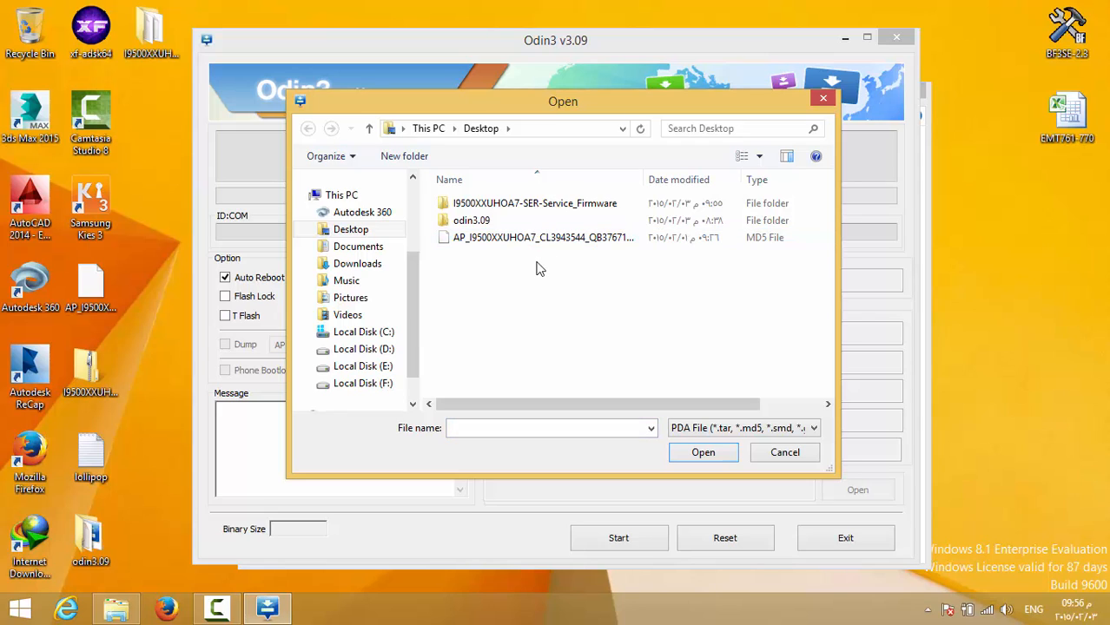
pyautogui.moveTo(540, 269)
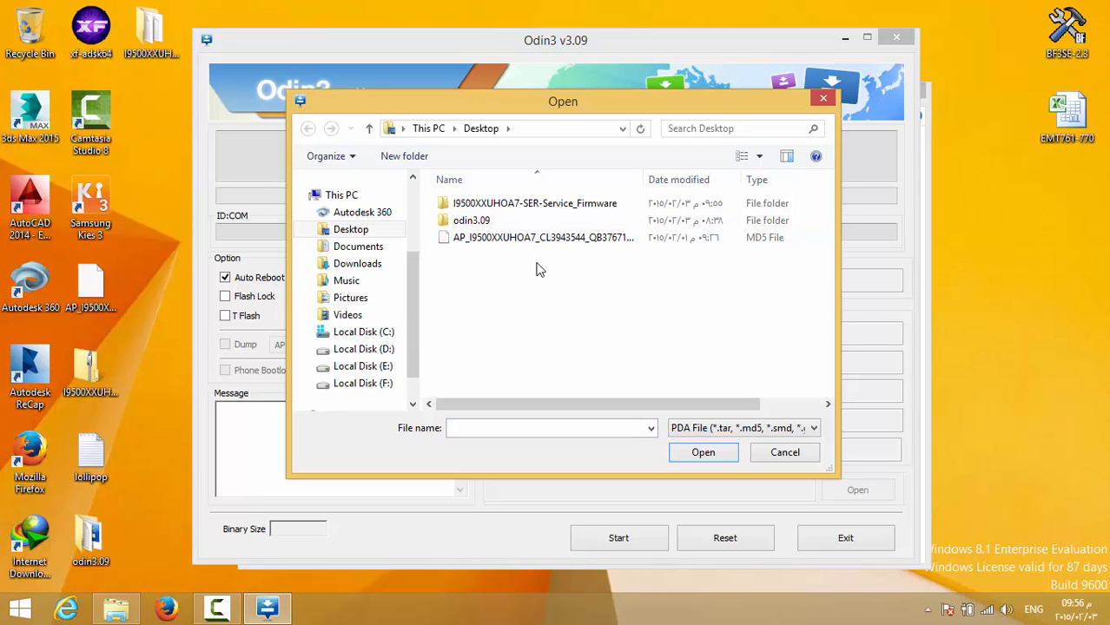
pyautogui.click(542, 236)
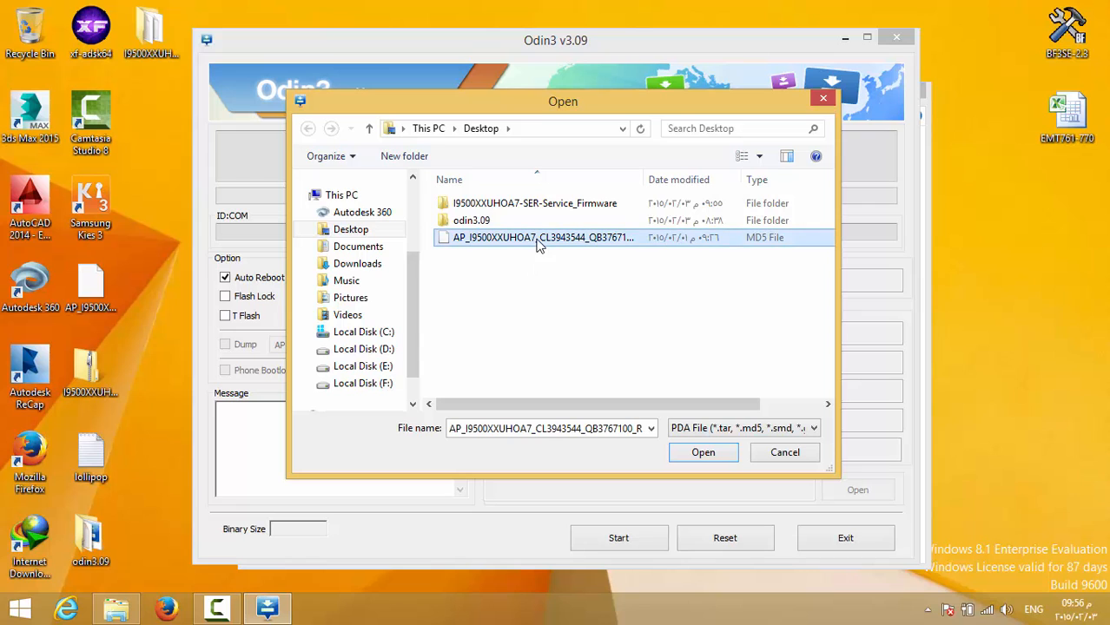
pyautogui.click(702, 451)
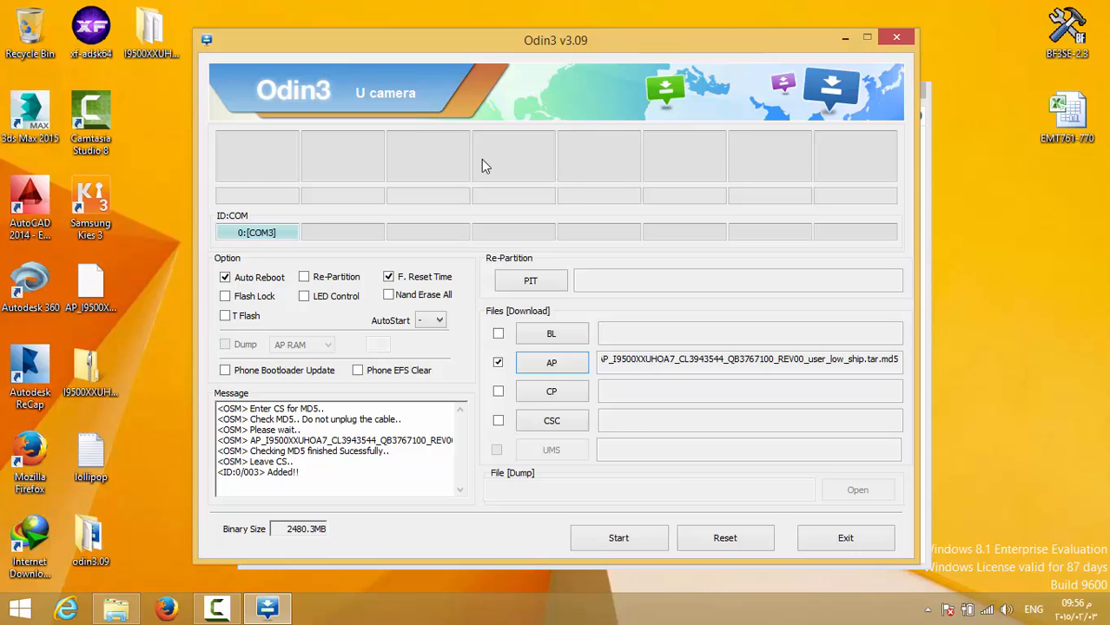
pyautogui.moveTo(208, 494)
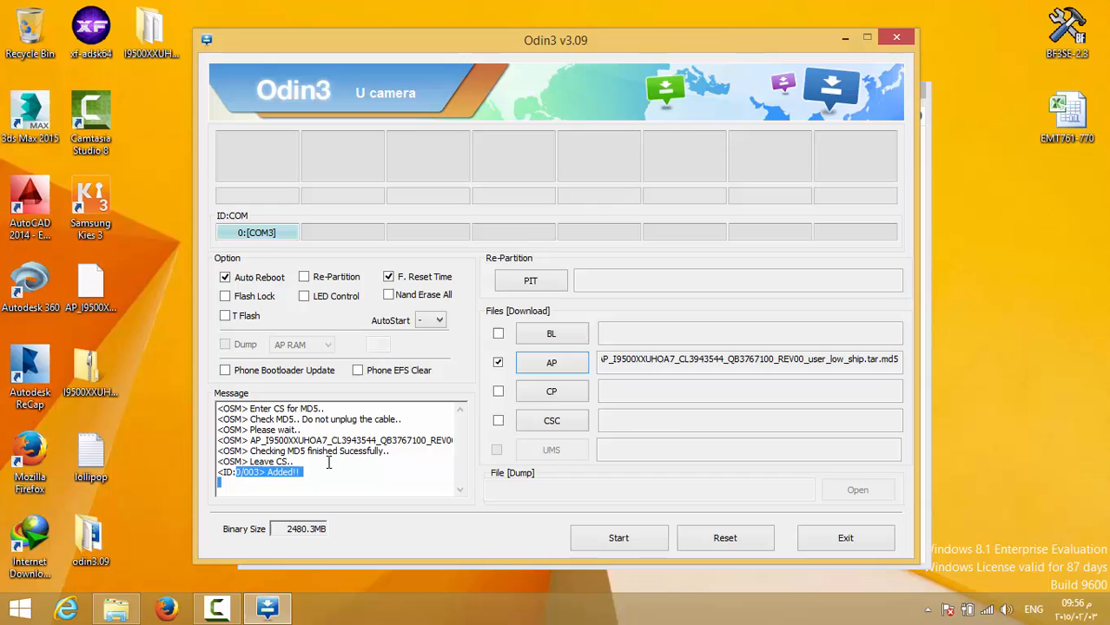
pyautogui.moveTo(292, 240)
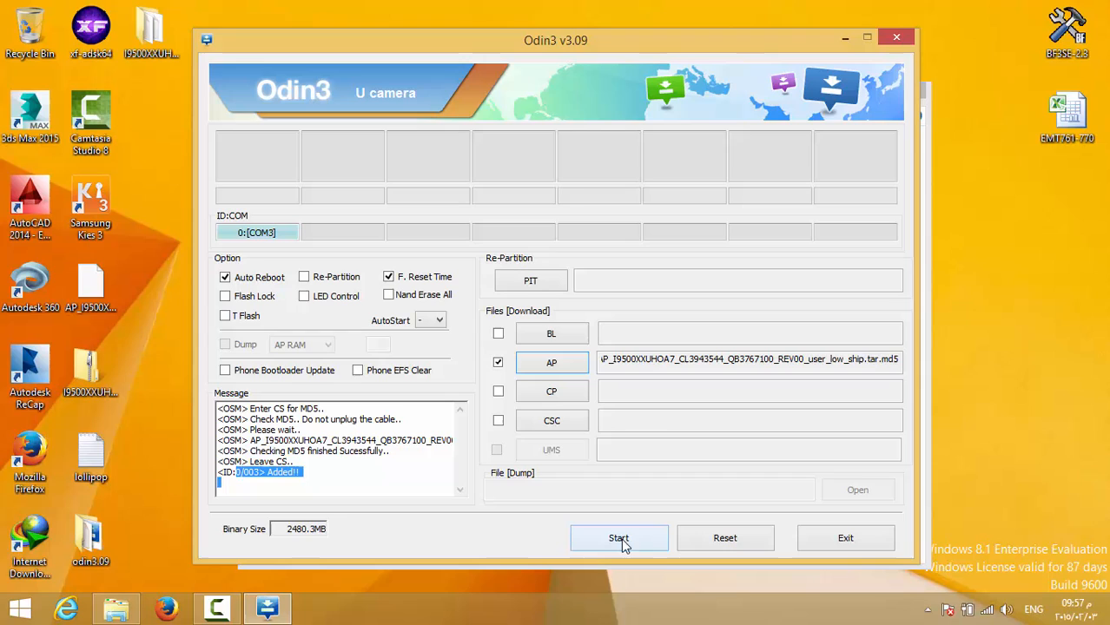
pyautogui.moveTo(650, 541)
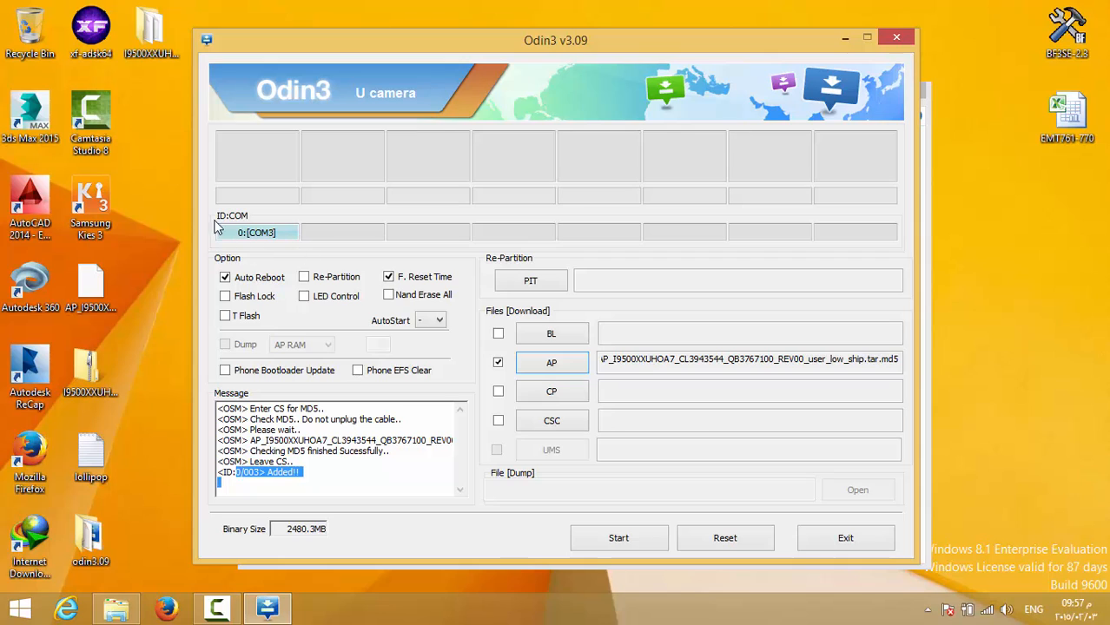
pyautogui.moveTo(229, 240)
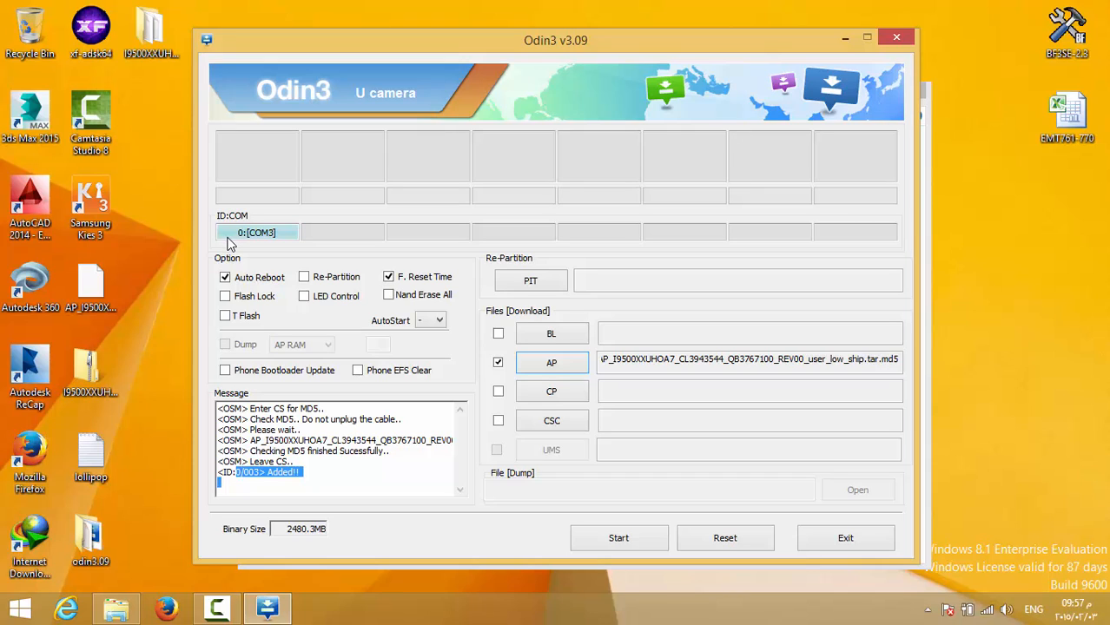
pyautogui.moveTo(398, 302)
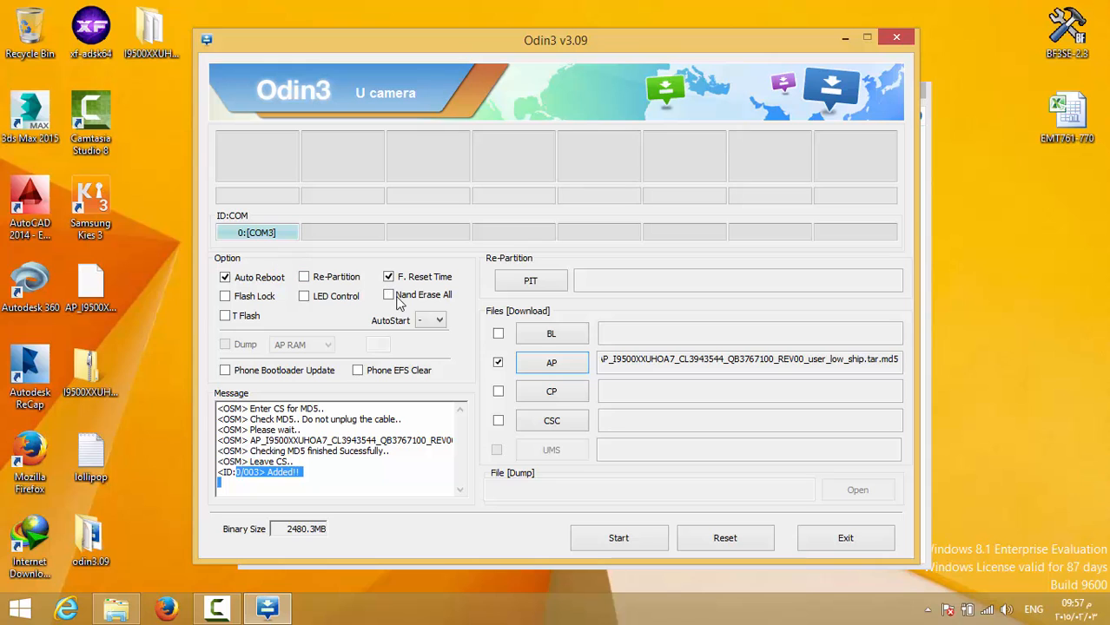